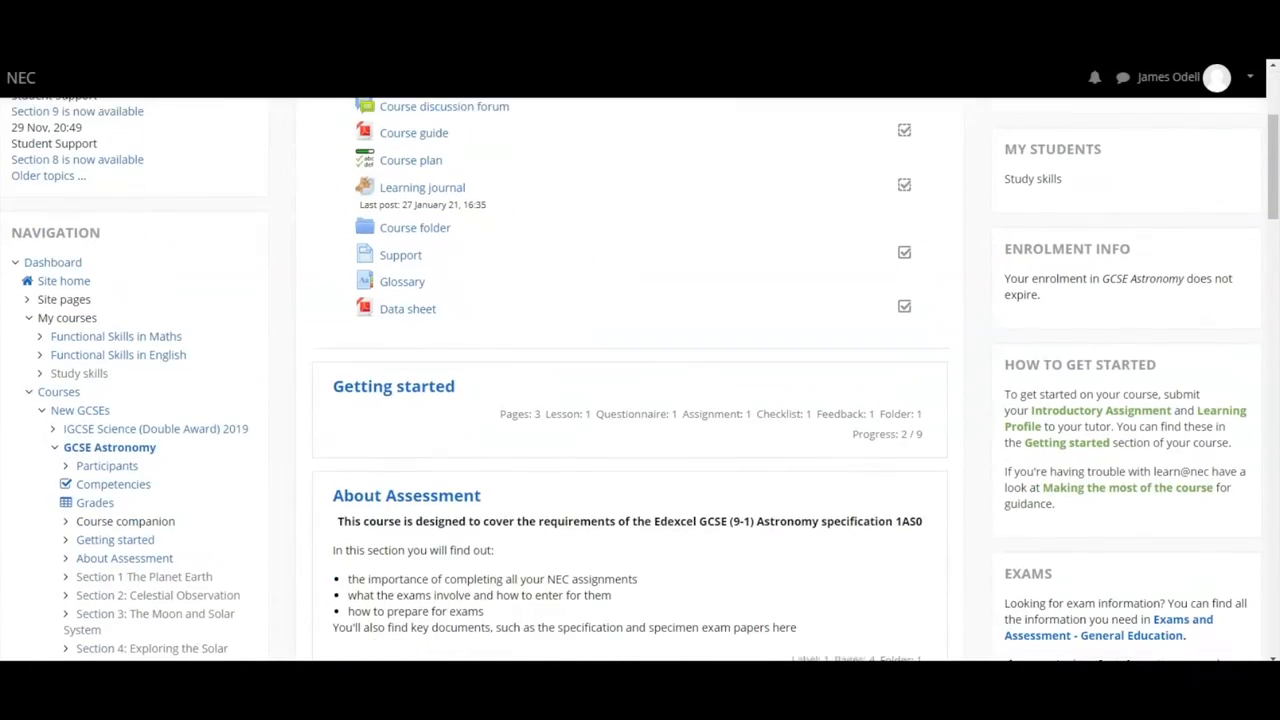
Scroll down through the GCSE Astronomy course page to the Section 2: Celestial Observation heading.
scroll("down", 3)
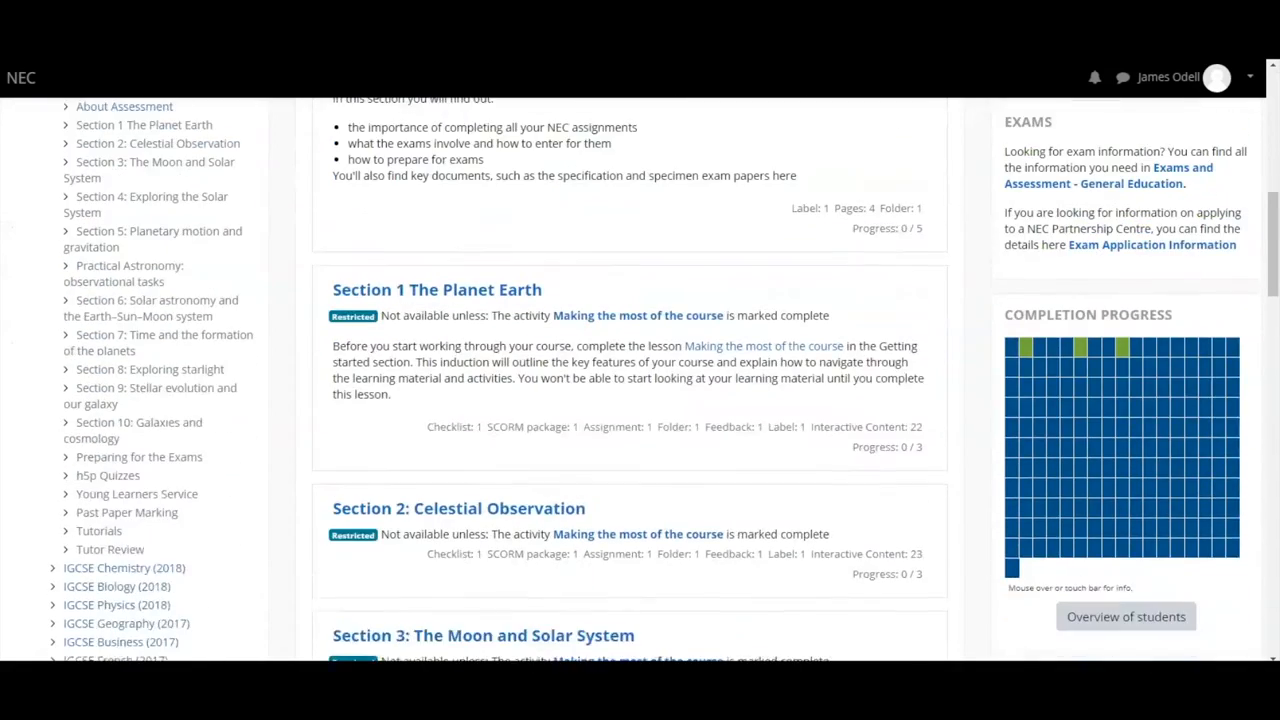
scroll("down", 3)
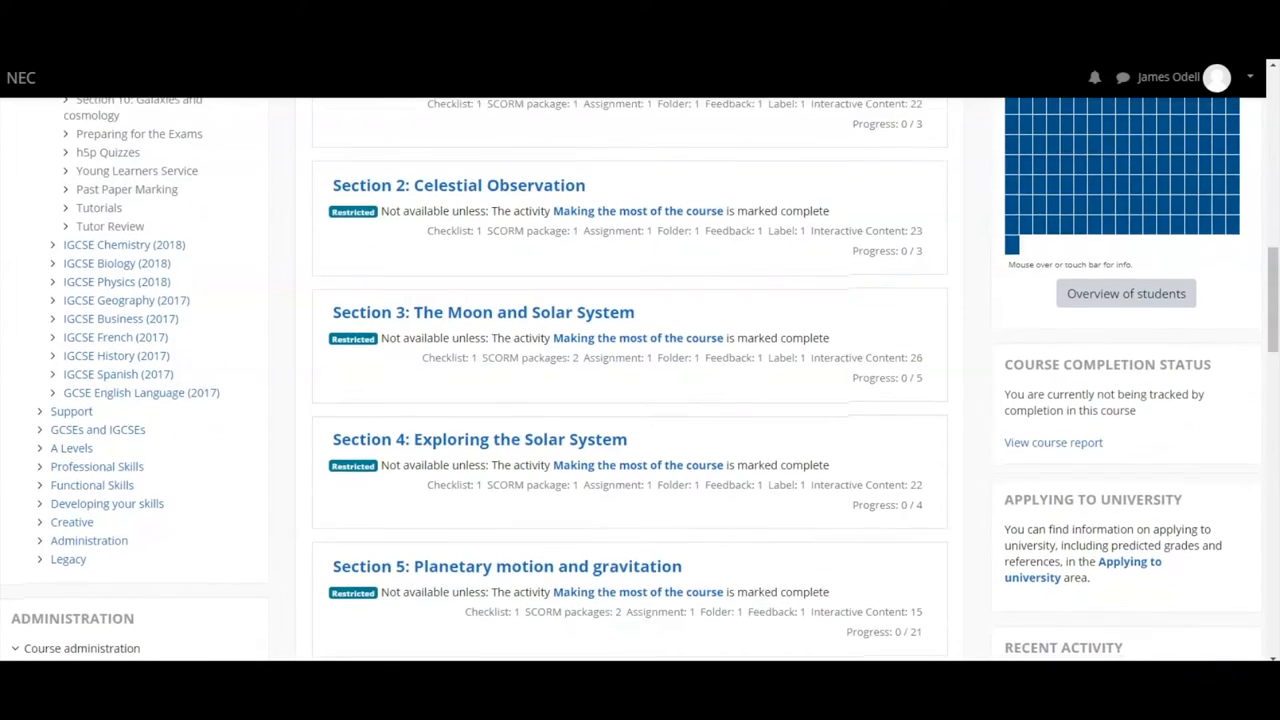
scroll("down", 3)
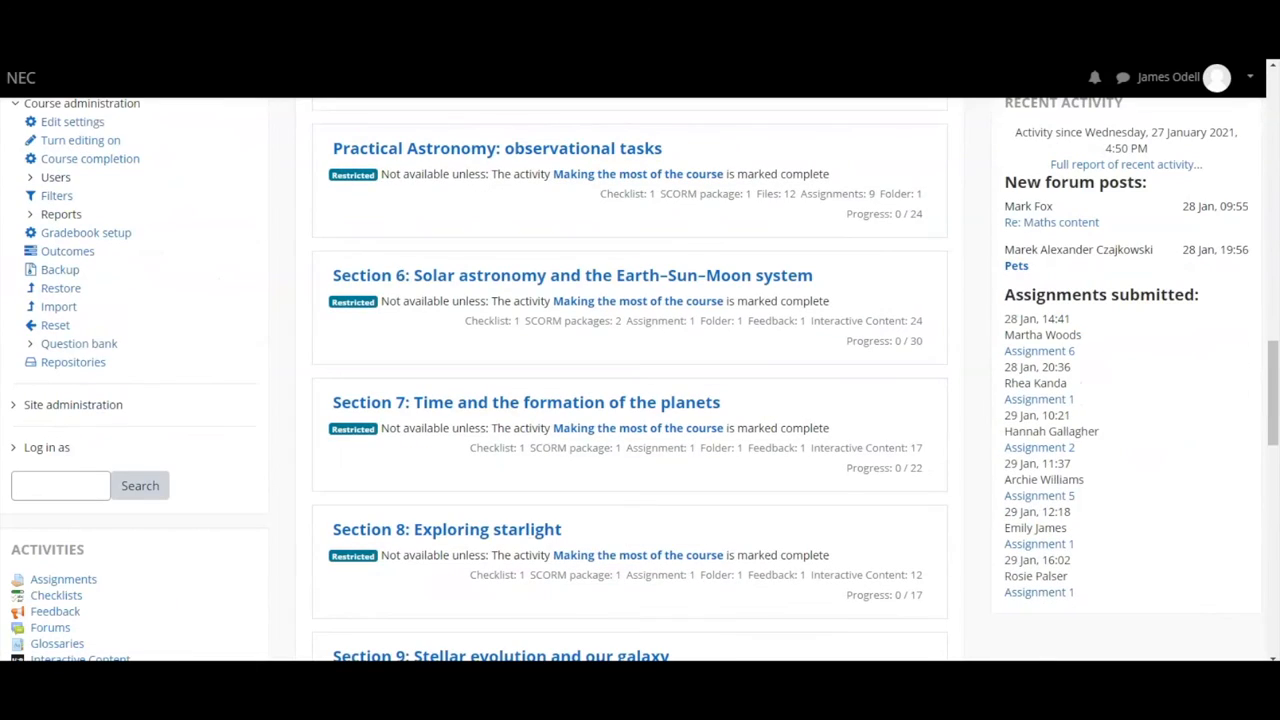
scroll("down", 3)
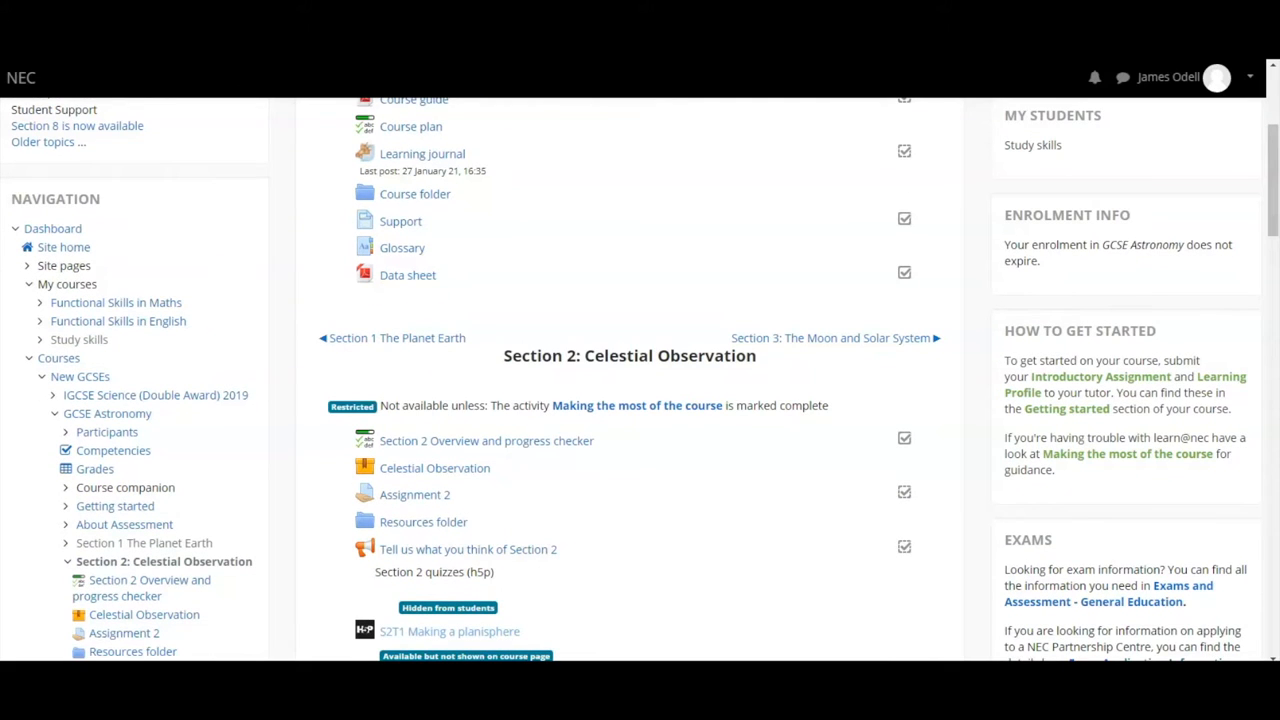
Enter the Celestial Observation SCORM package so its topic list appears at 0% progress.
left_click(434, 468)
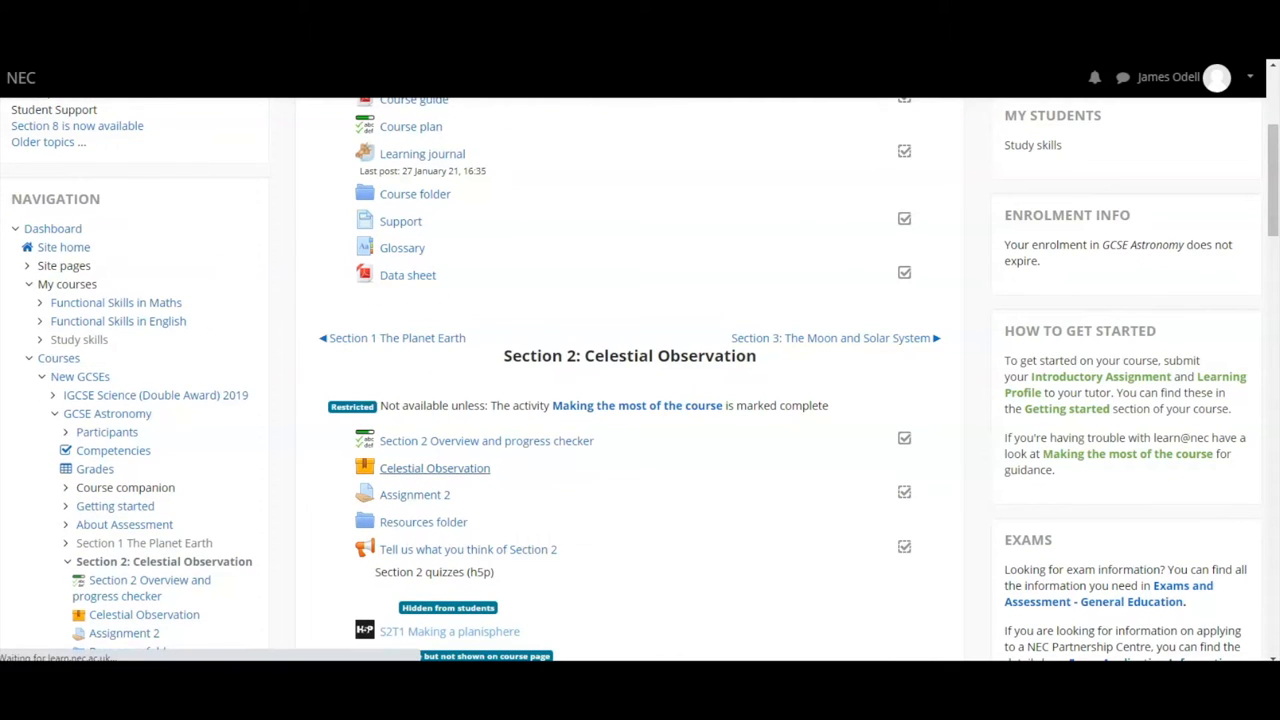
left_click(434, 468)
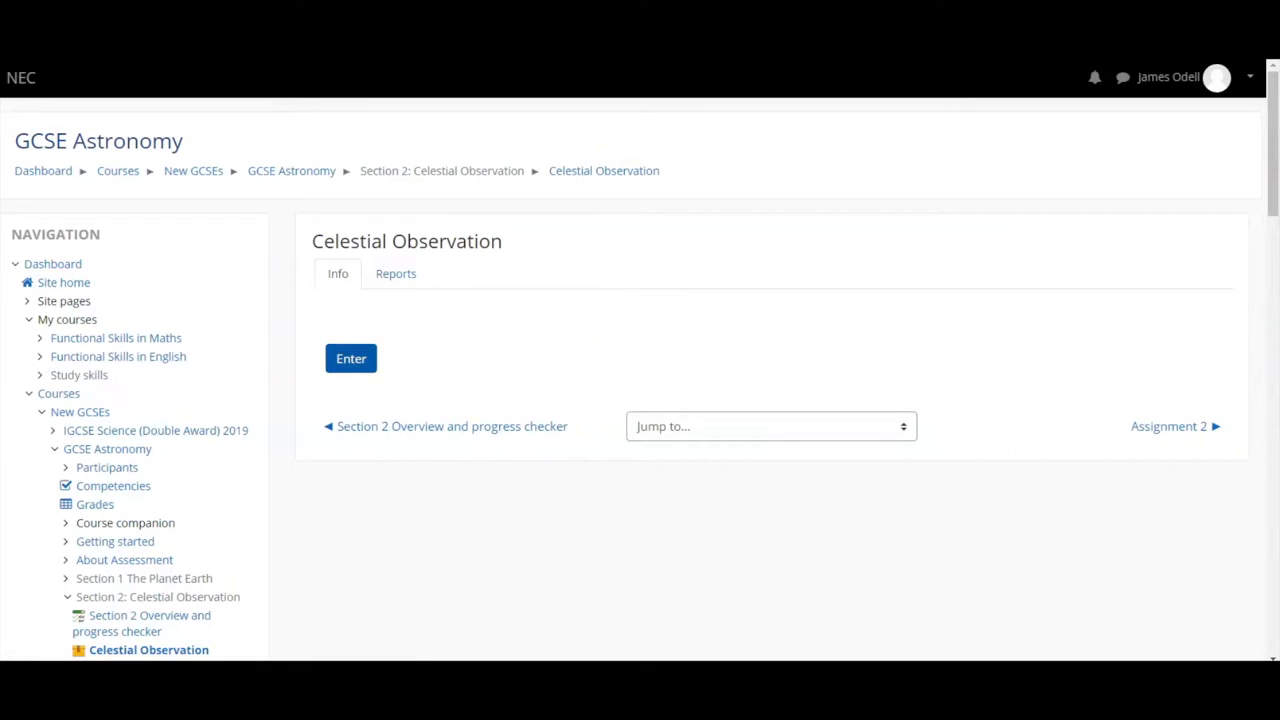
left_click(350, 358)
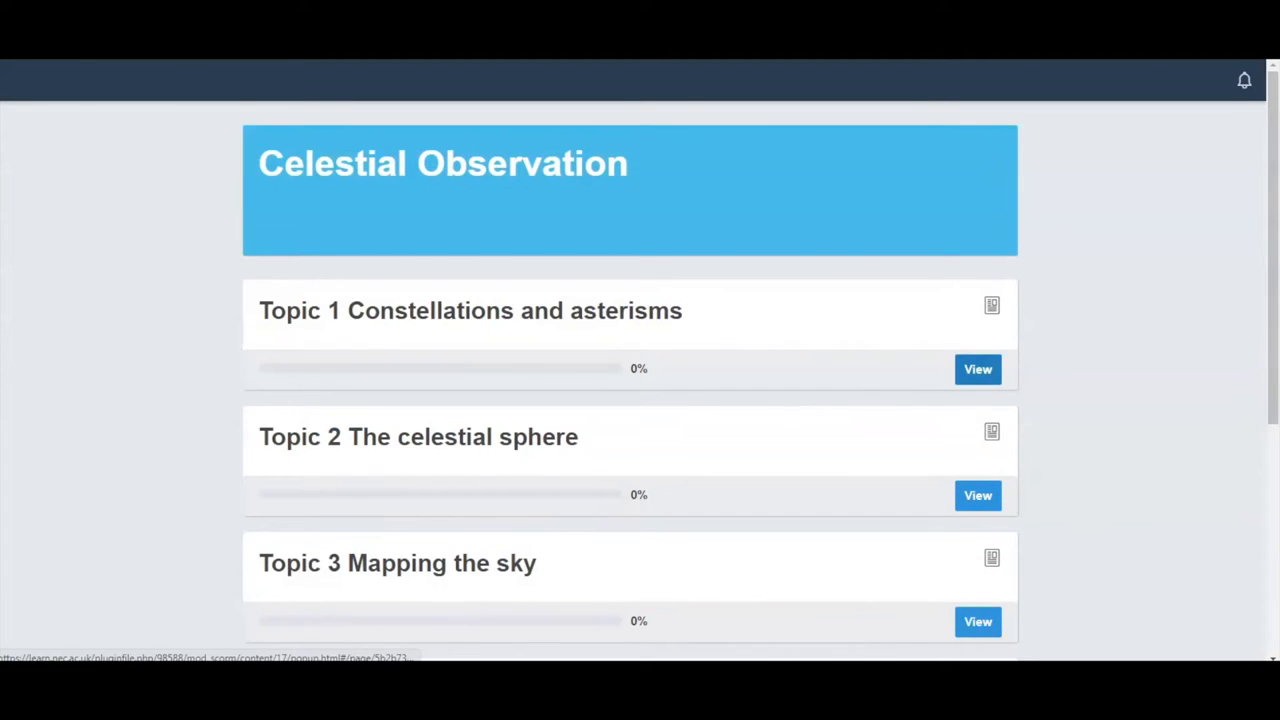
Scan the topic menu down to Topic 6 and view Topic 1 Constellations and asterisms.
scroll("down", 3)
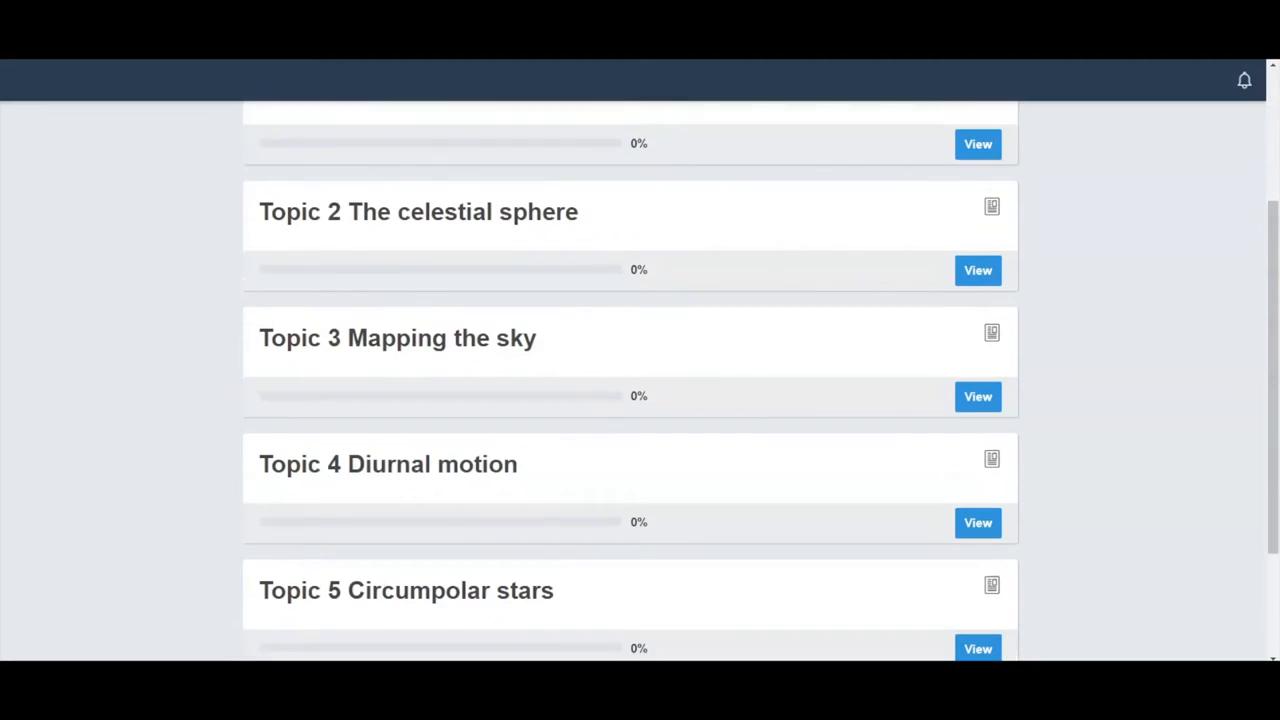
scroll("down", 3)
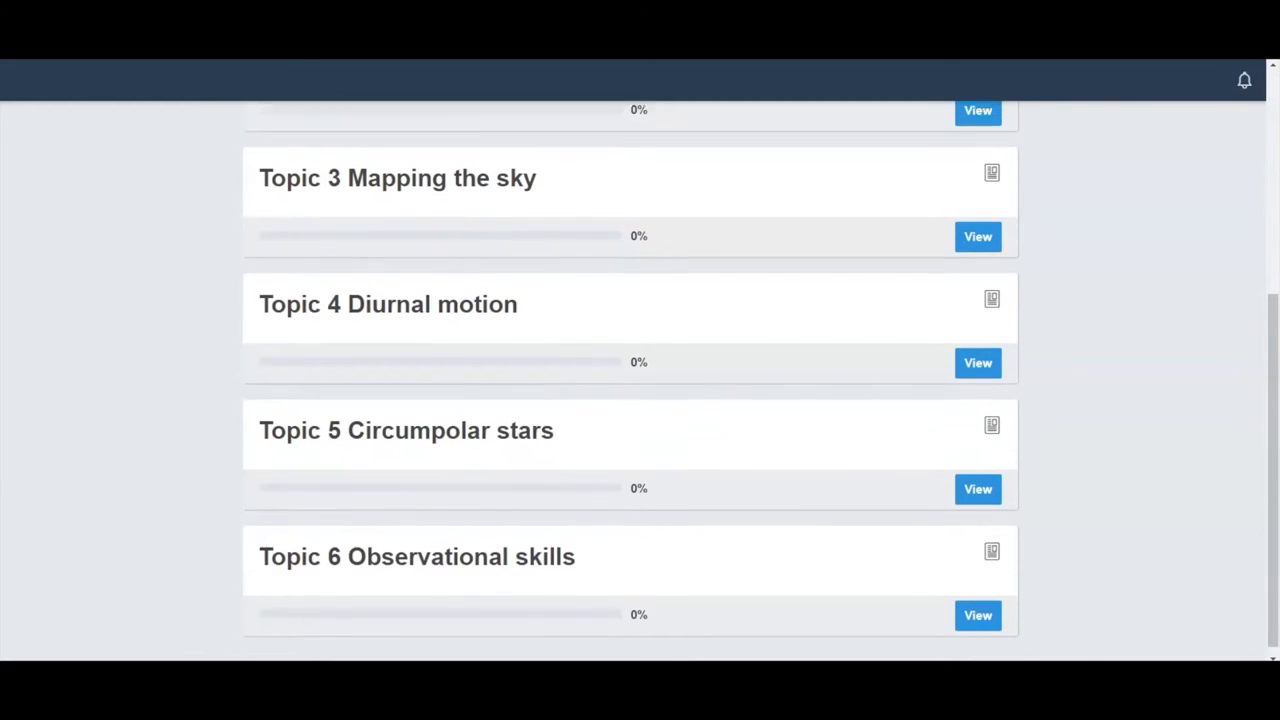
scroll("up", 3)
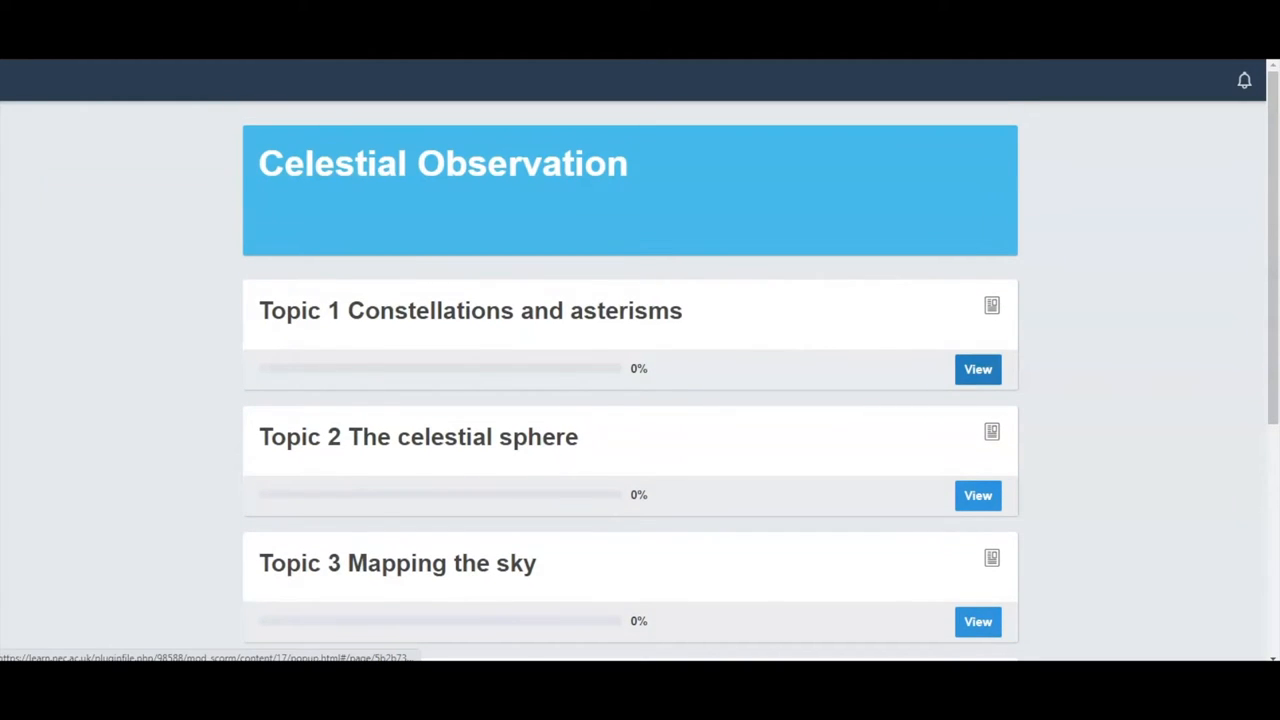
left_click(976, 368)
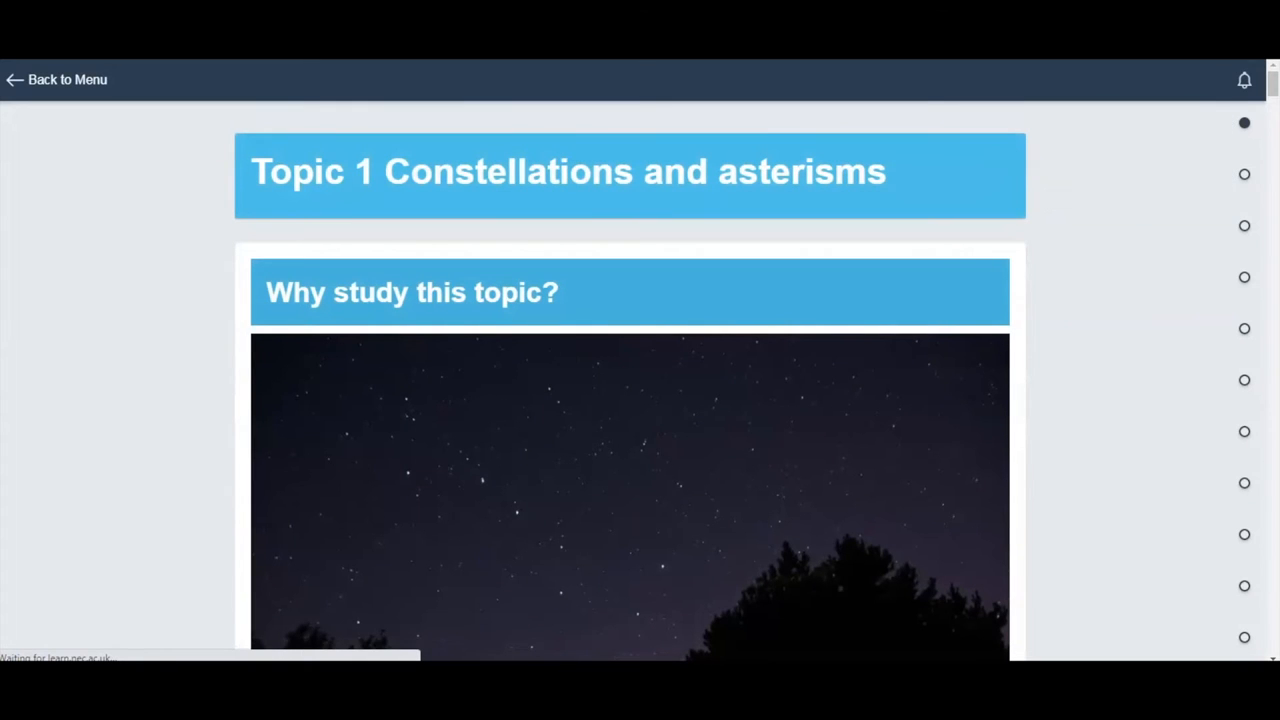
mouse_move(1244, 276)
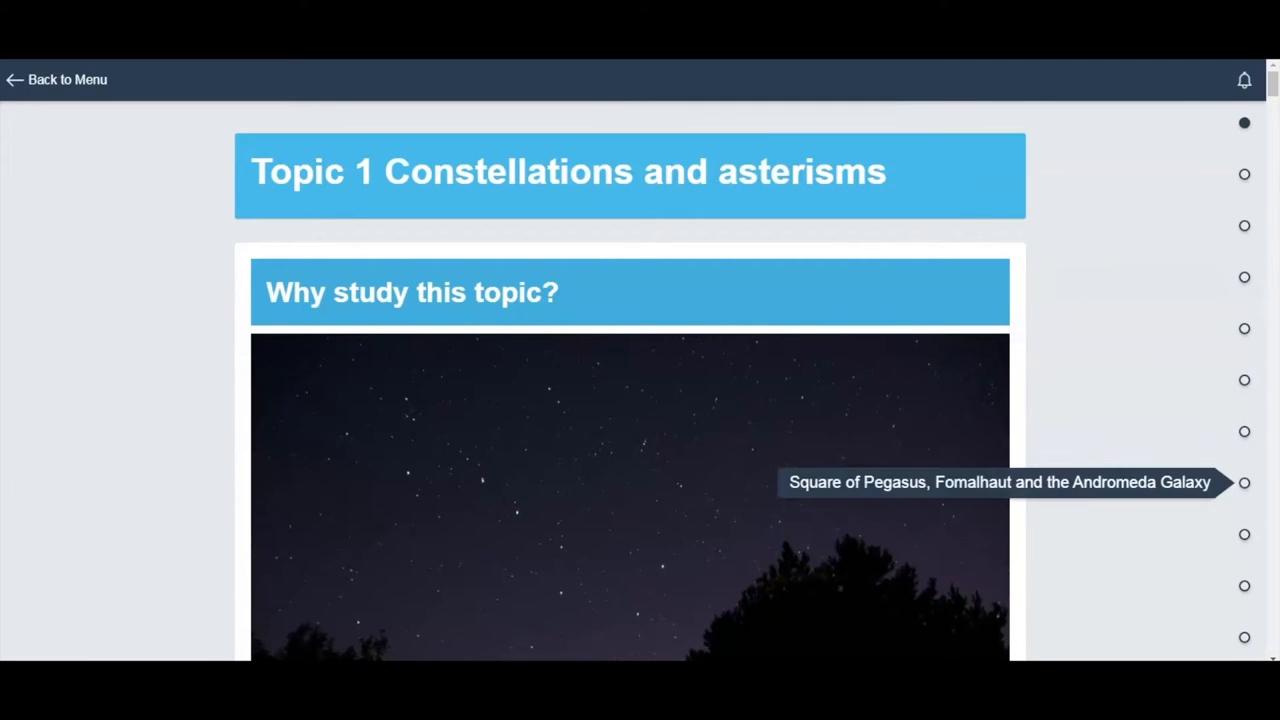
scroll("down", 3)
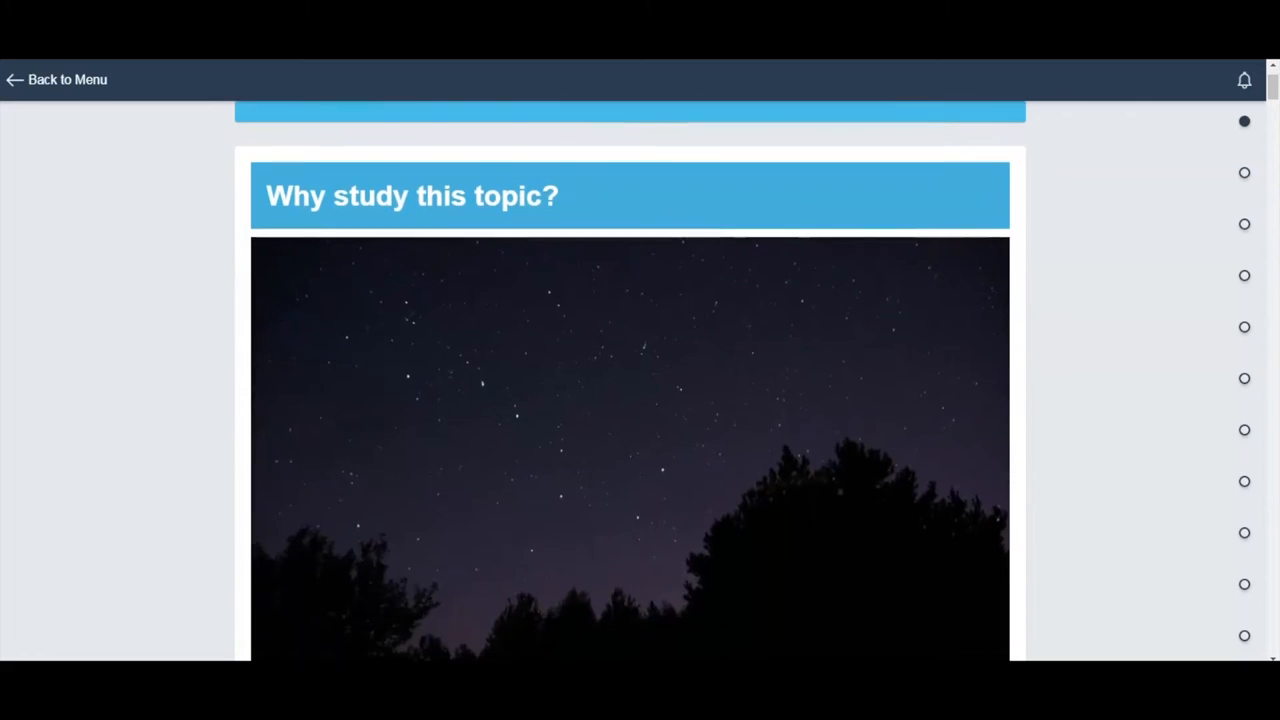
scroll("down", 3)
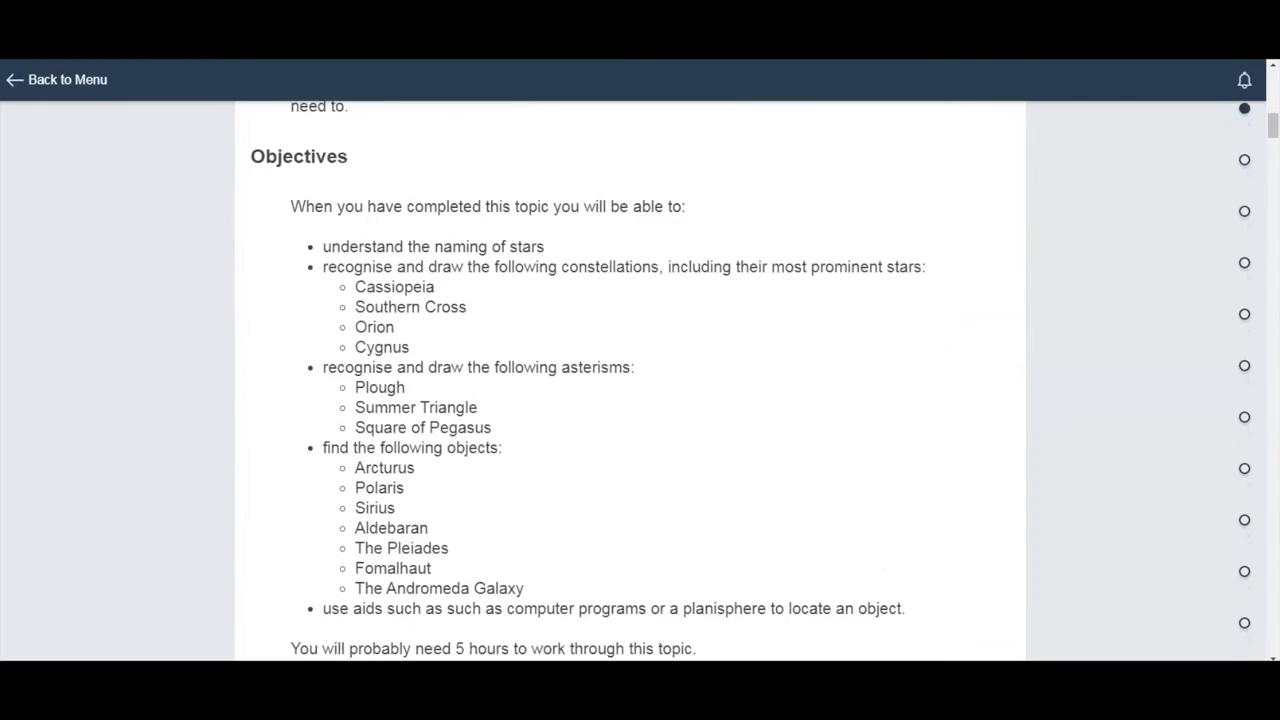
scroll("down", 3)
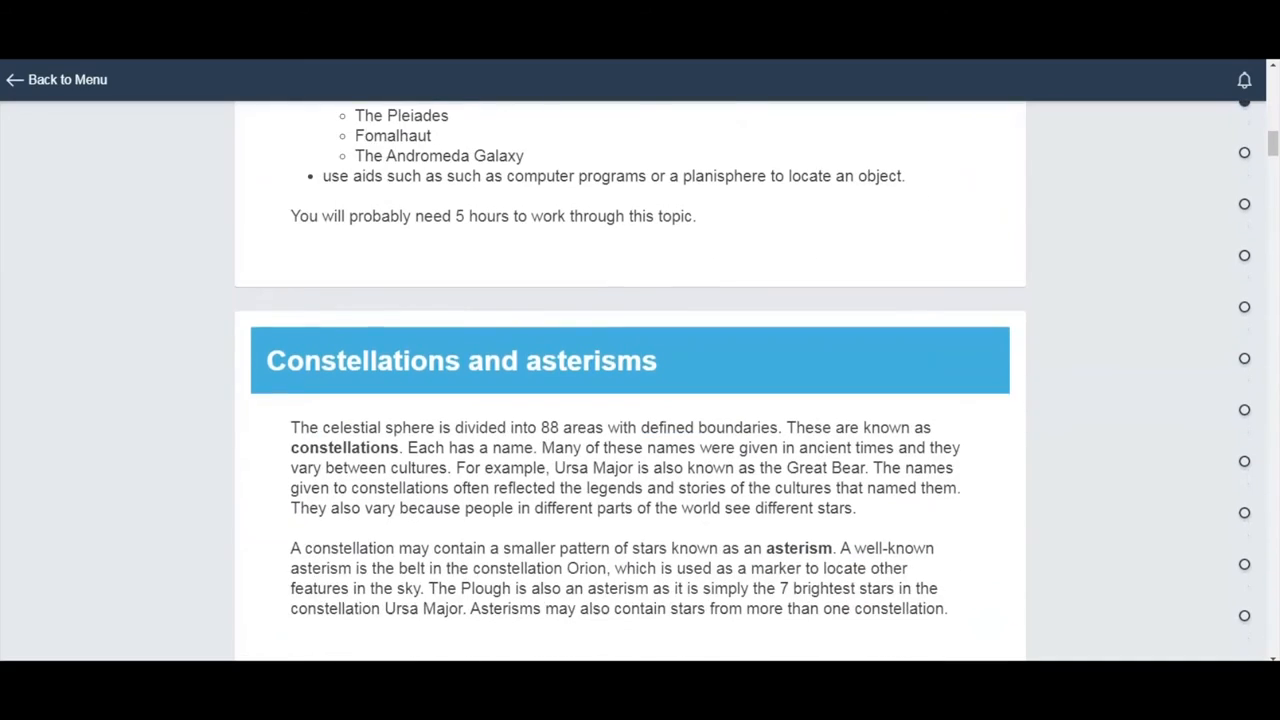
scroll("down", 3)
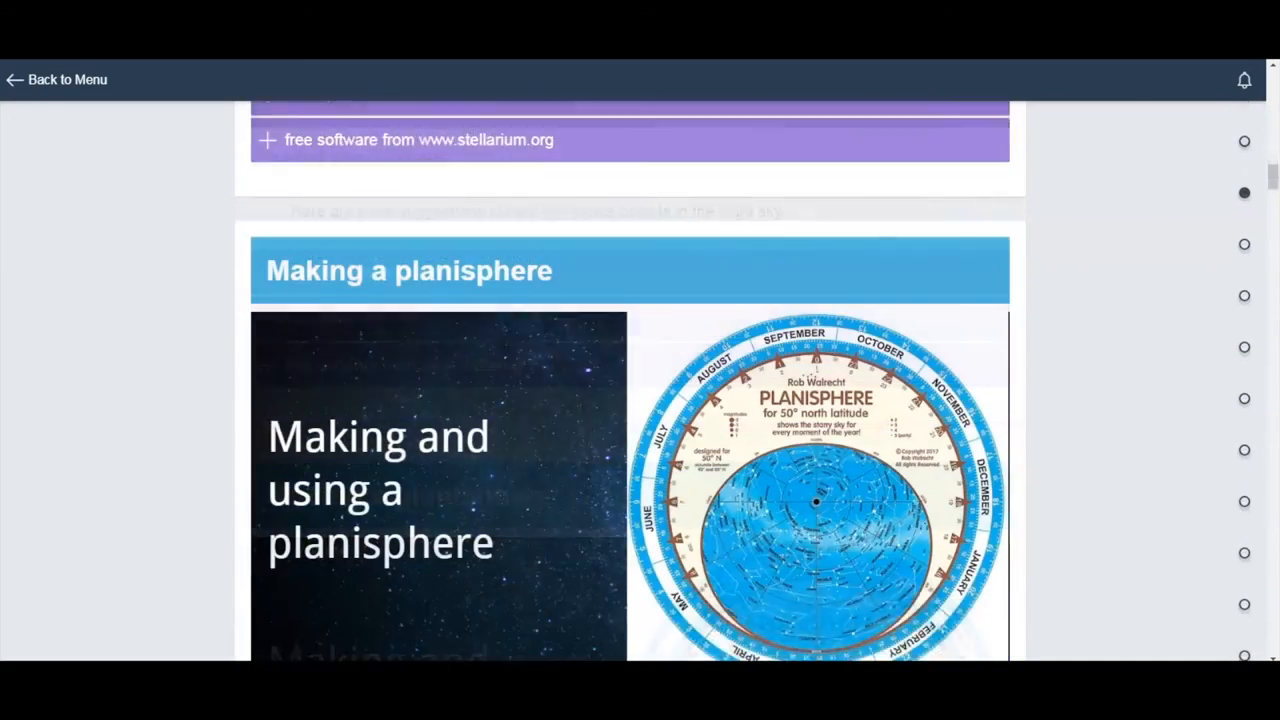
scroll("down", 3)
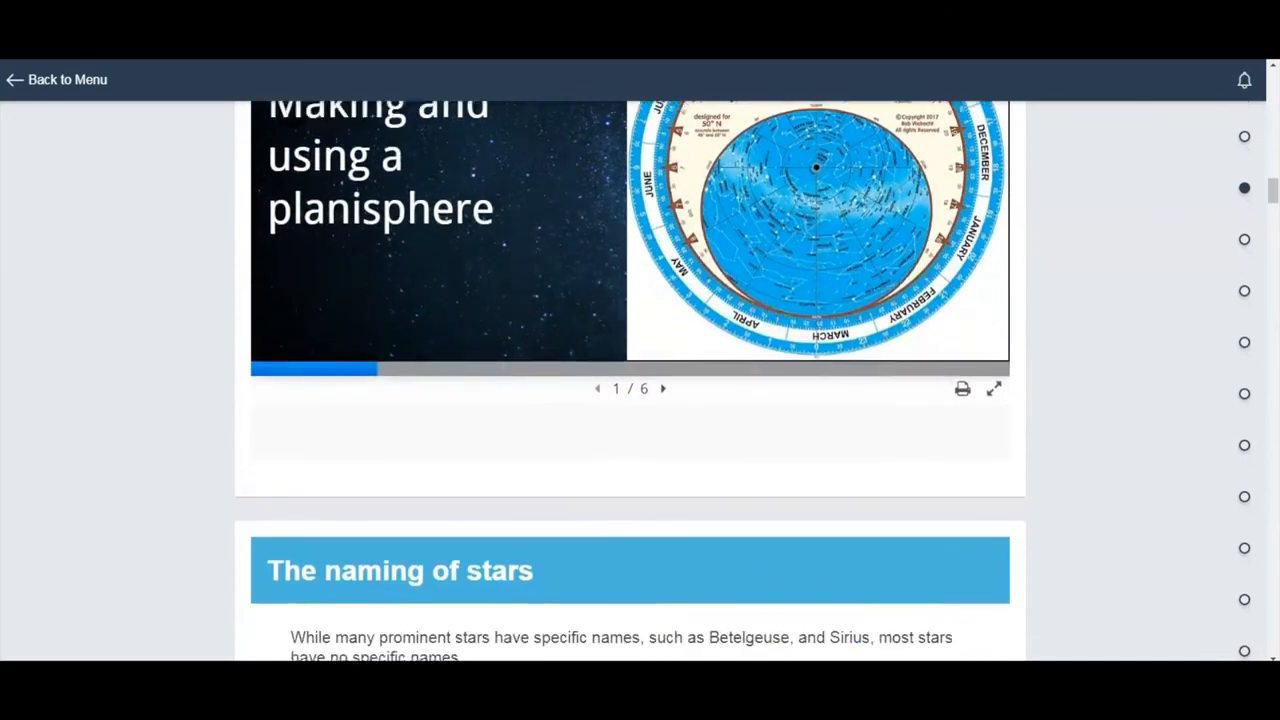
scroll("down", 3)
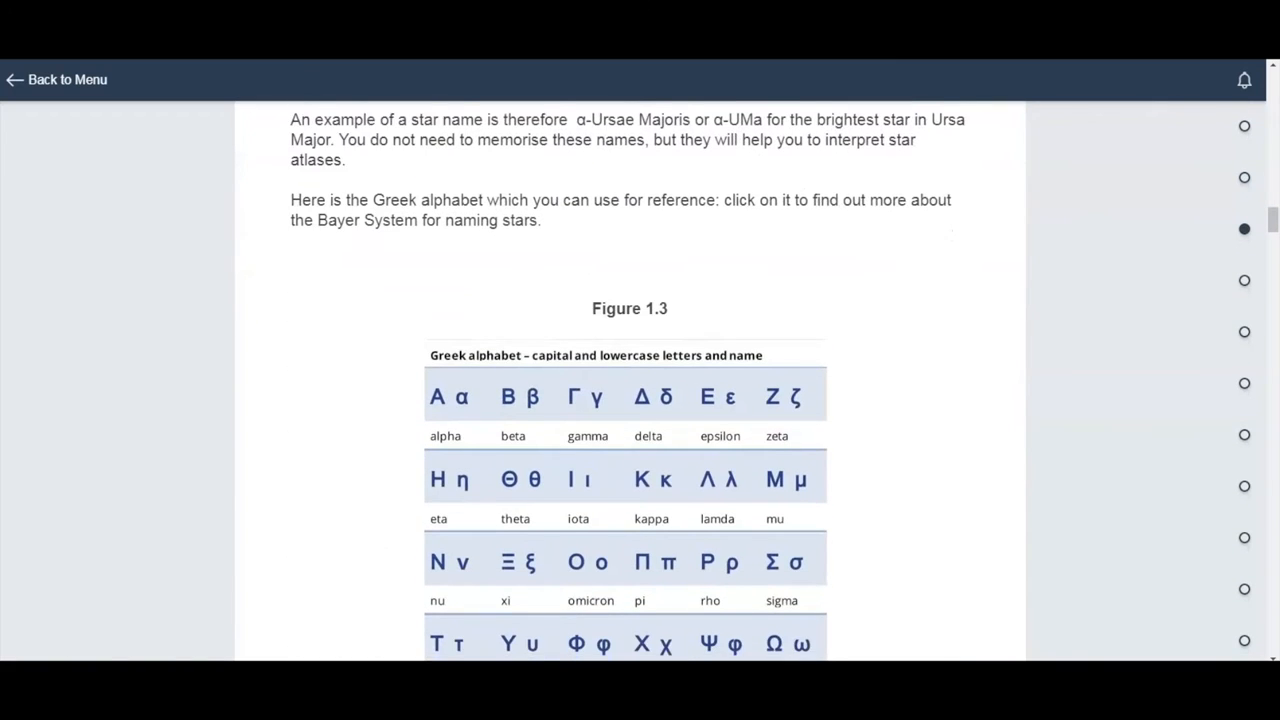
scroll("down", 3)
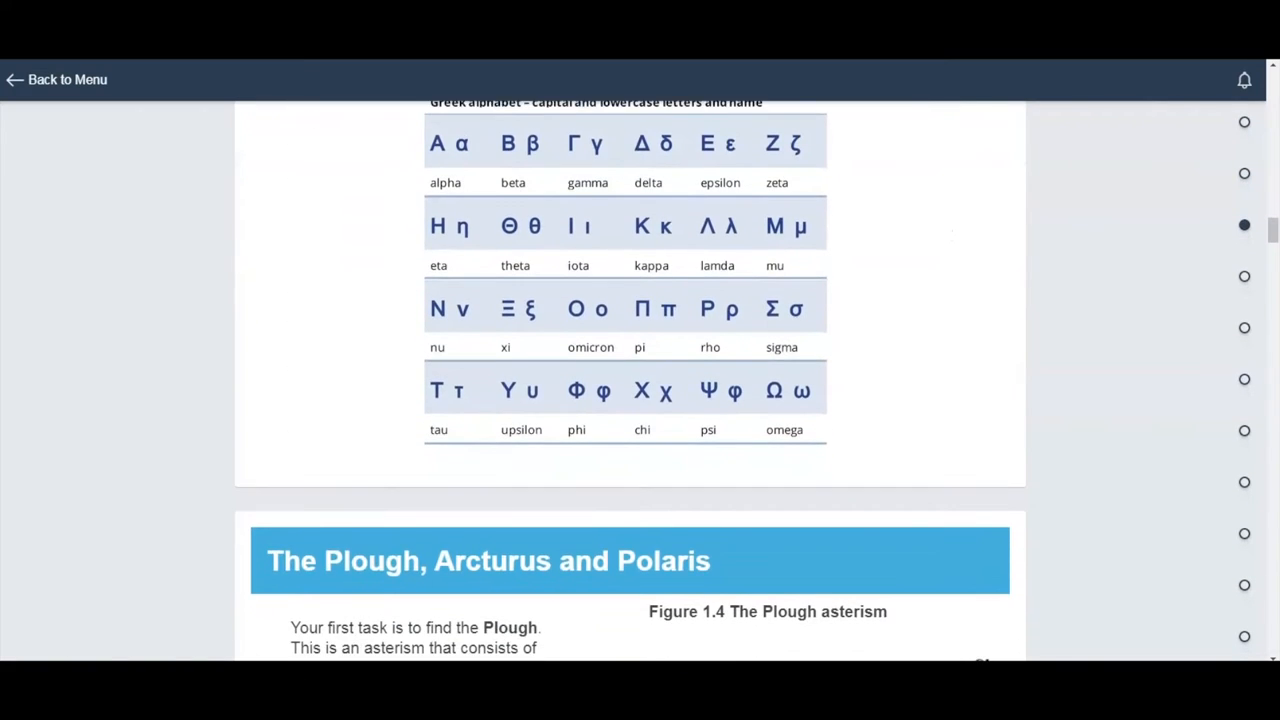
scroll("down", 3)
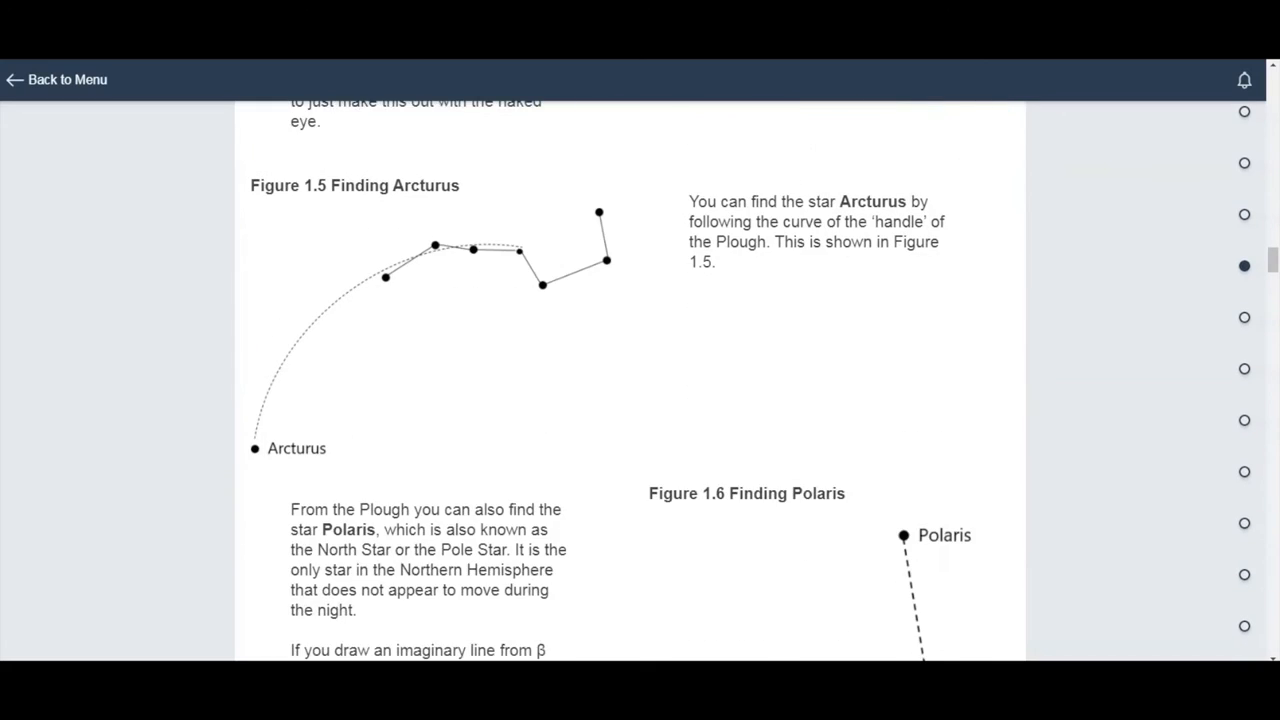
scroll("down", 3)
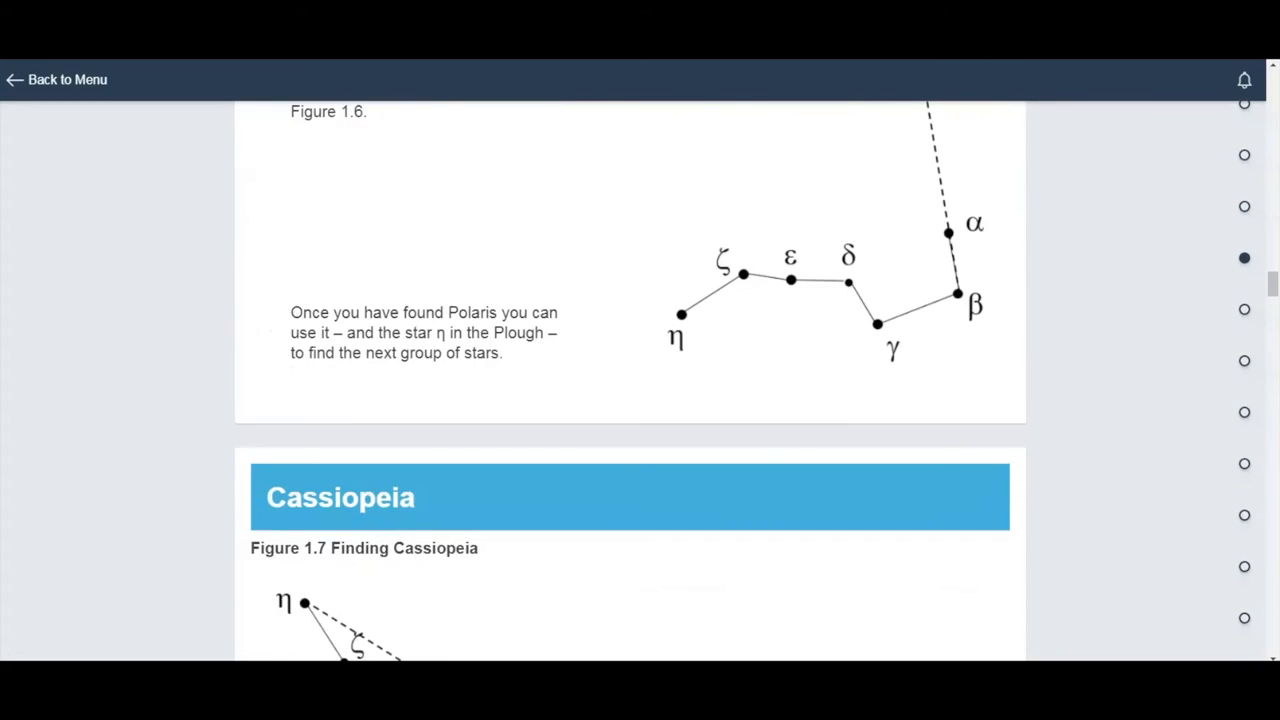
scroll("down", 3)
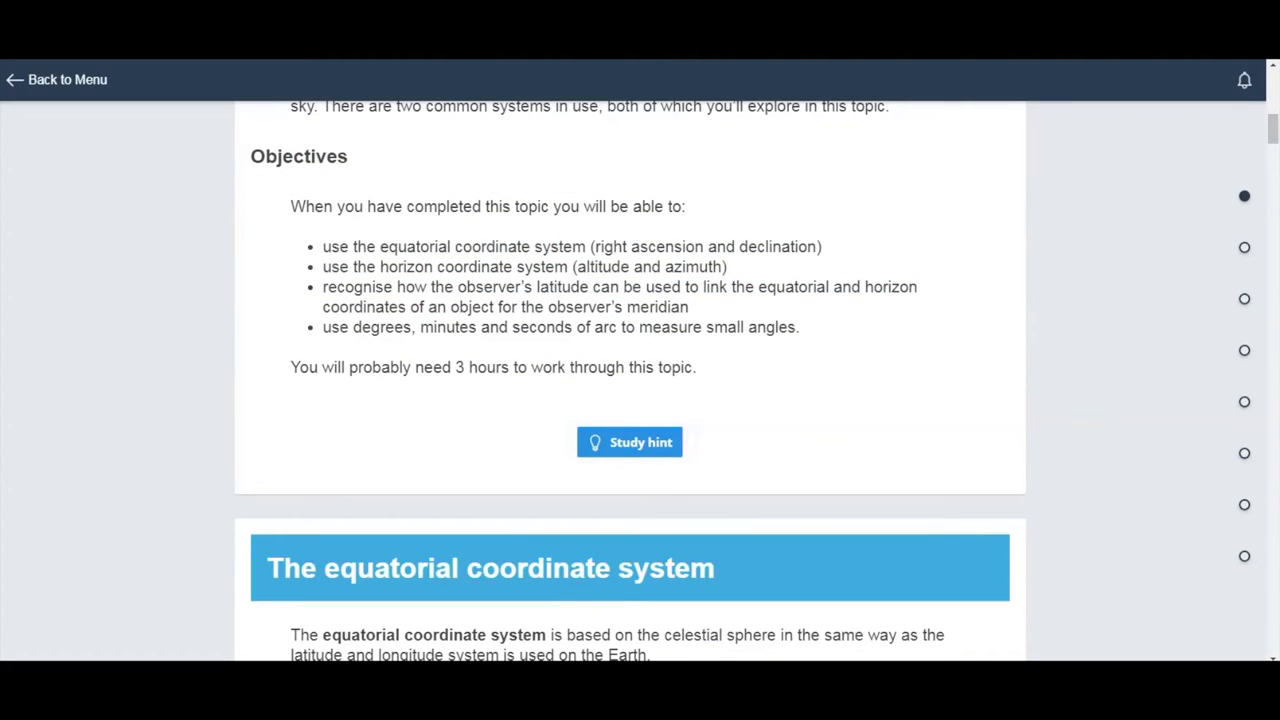
left_click(628, 442)
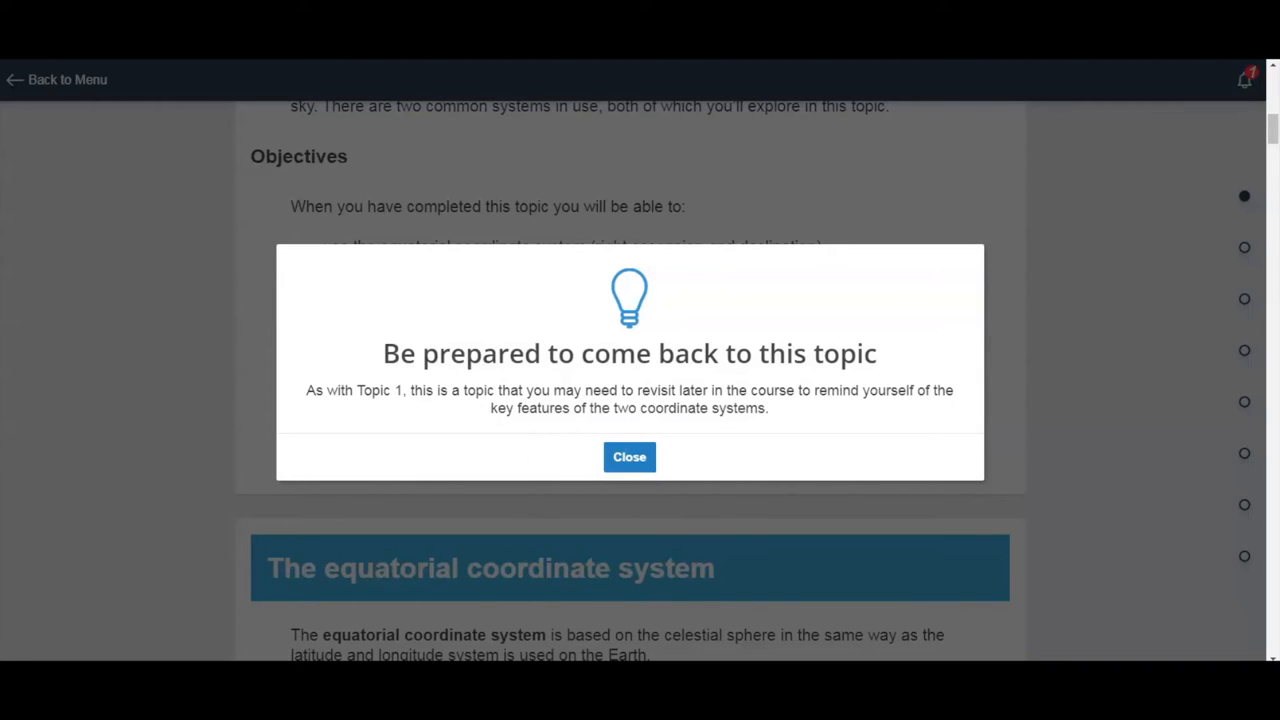
left_click(628, 456)
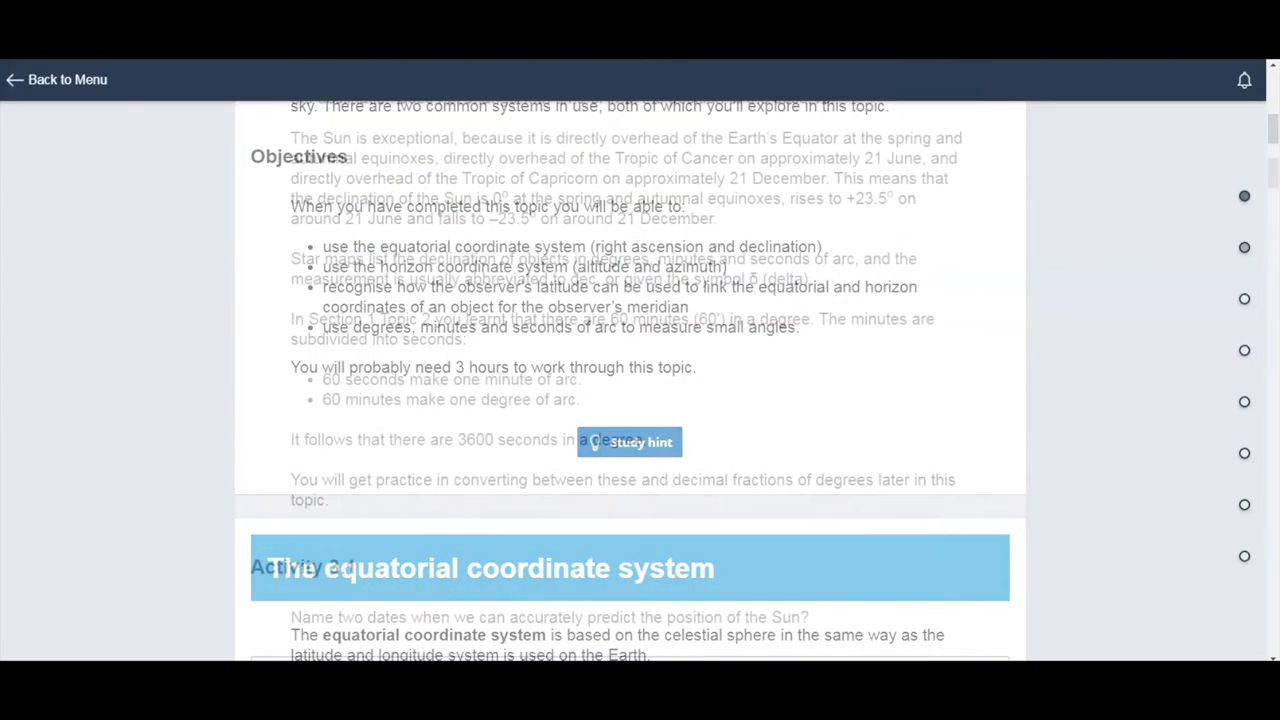
scroll("down", 3)
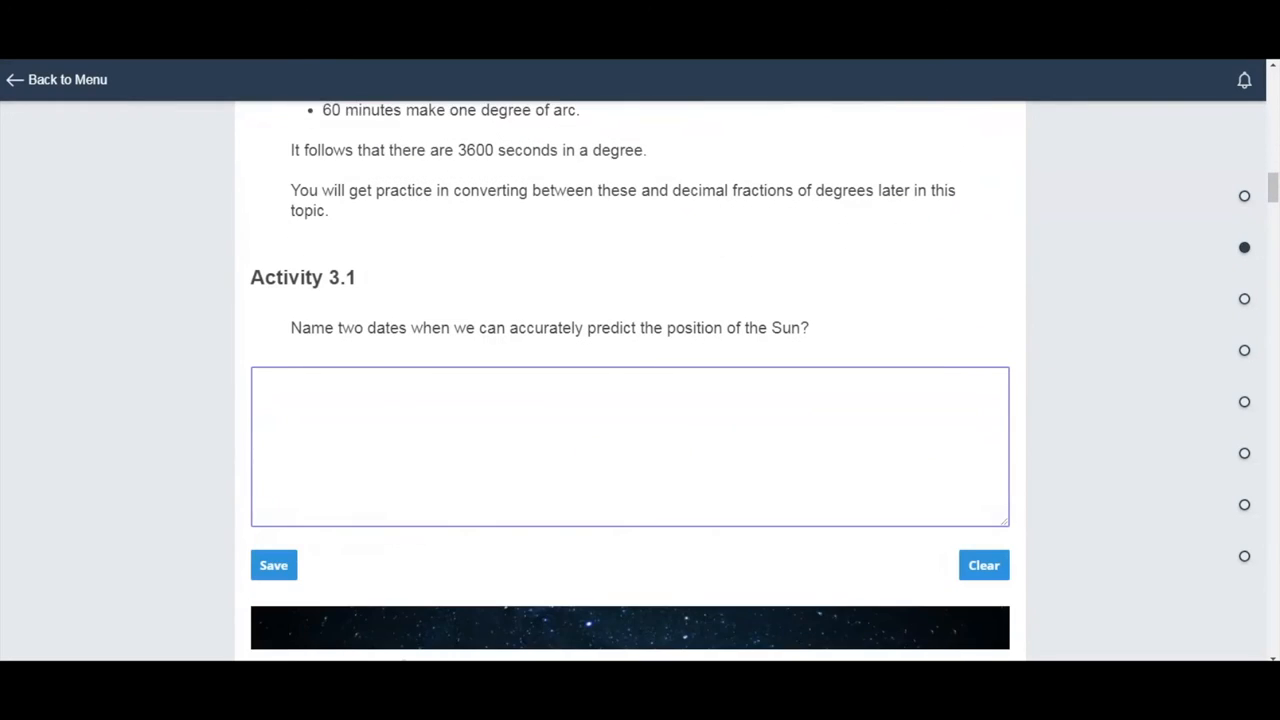
Enter the dates June 16th and July 25th in the Activity 3.1 answer box.
type("June 16th and July 25th")
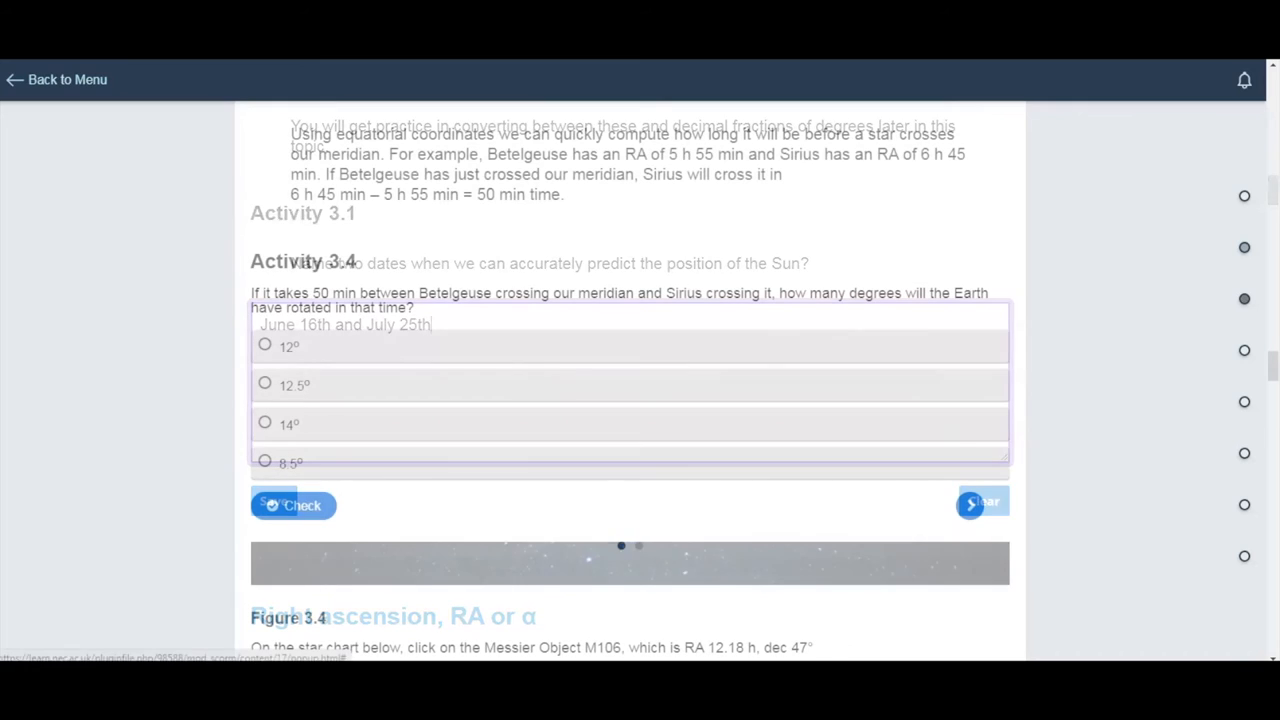
Choose 12° for the rotation question, then enter 24 hours and check it.
left_click(264, 344)
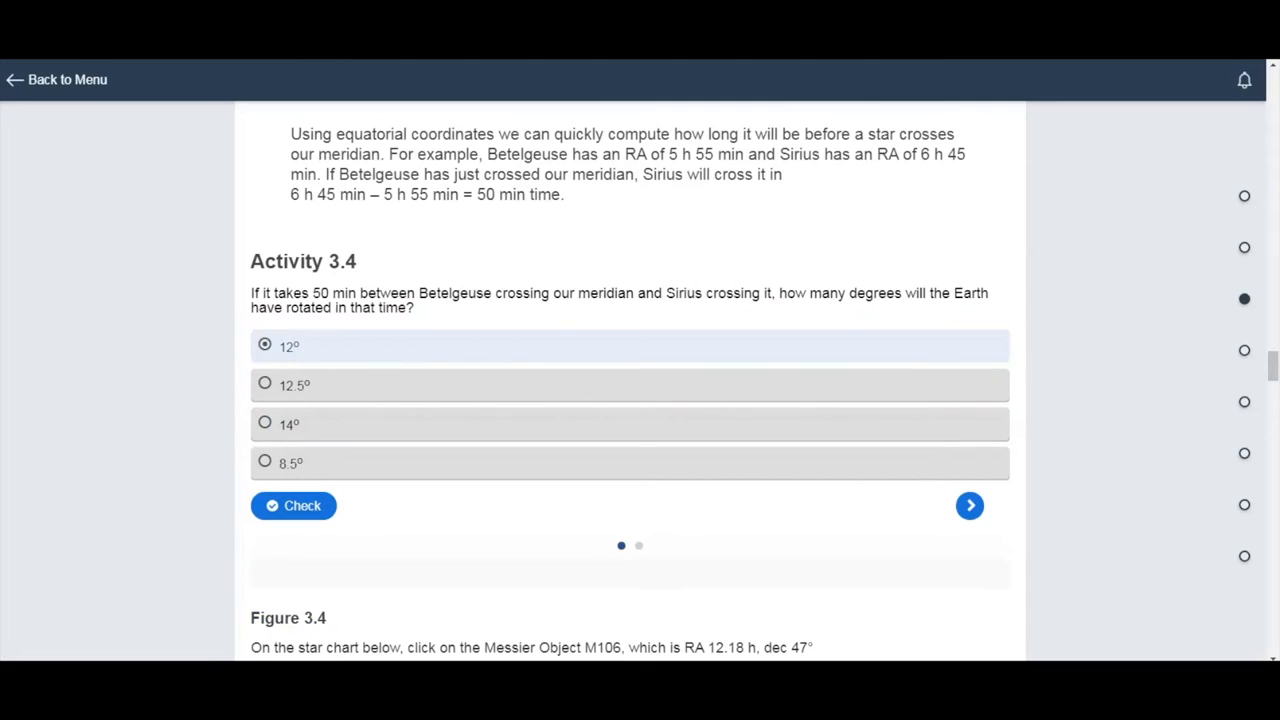
left_click(292, 504)
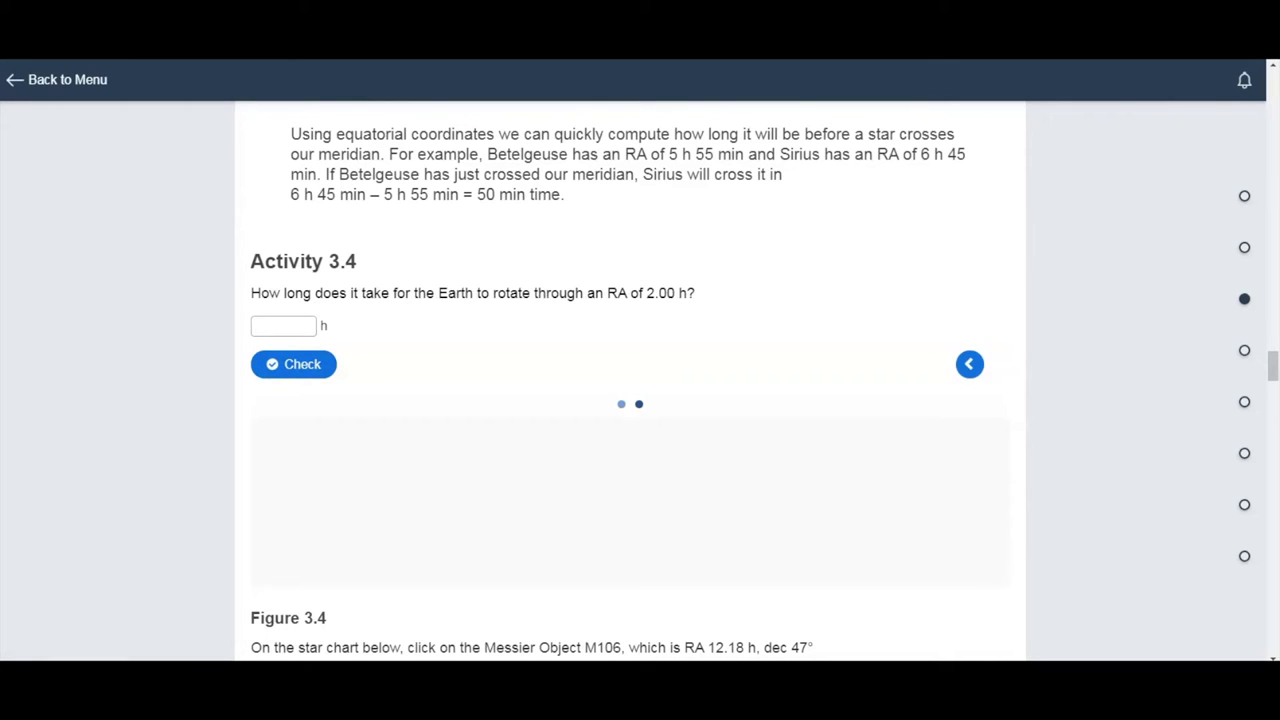
left_click(284, 326)
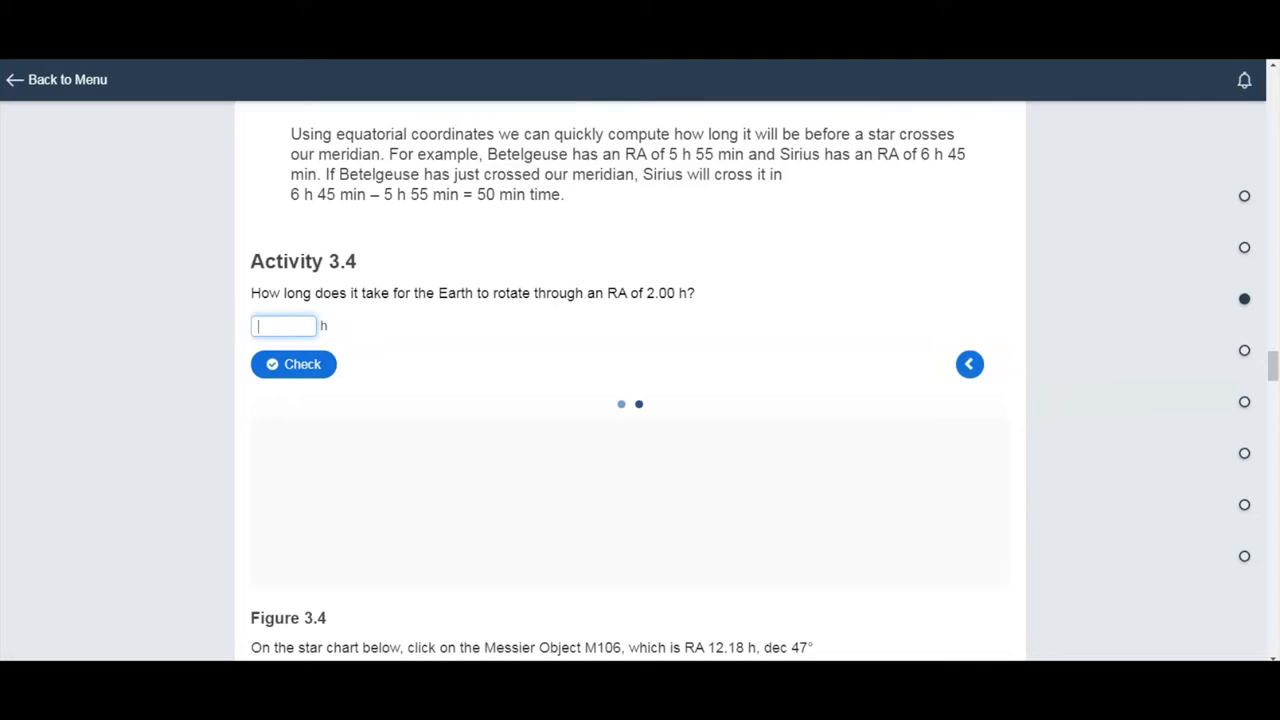
type("24")
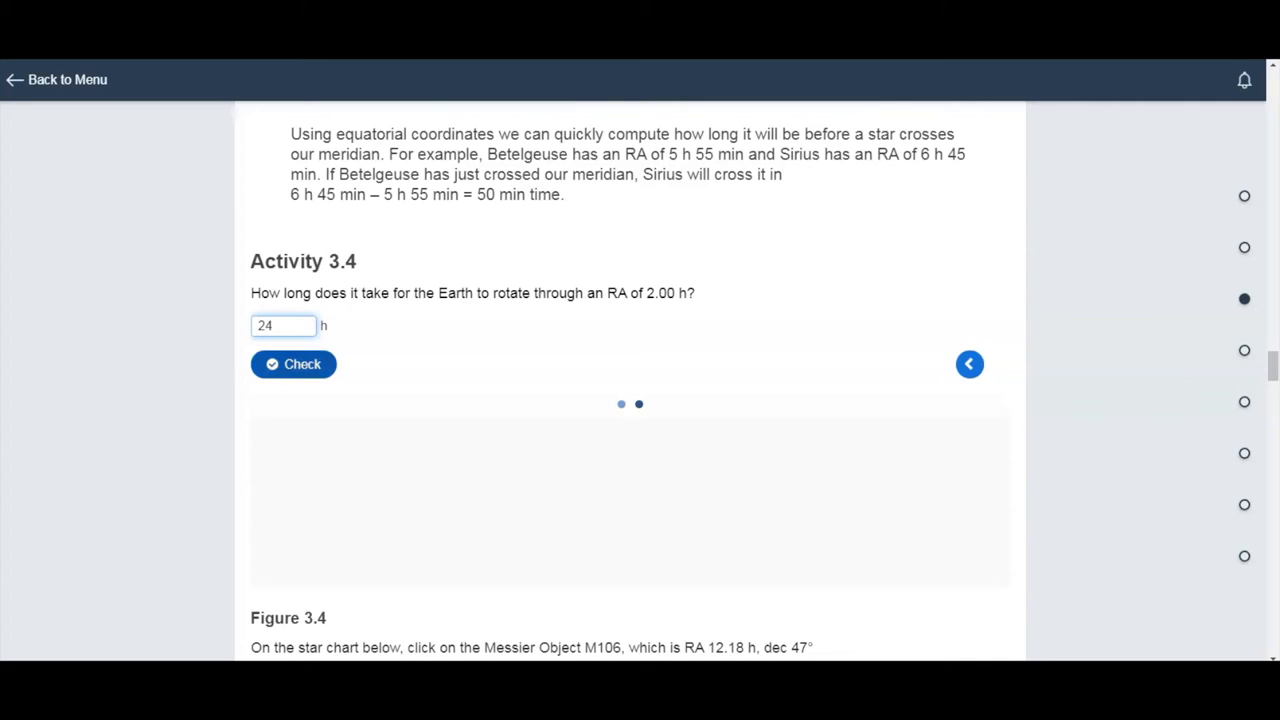
left_click(292, 364)
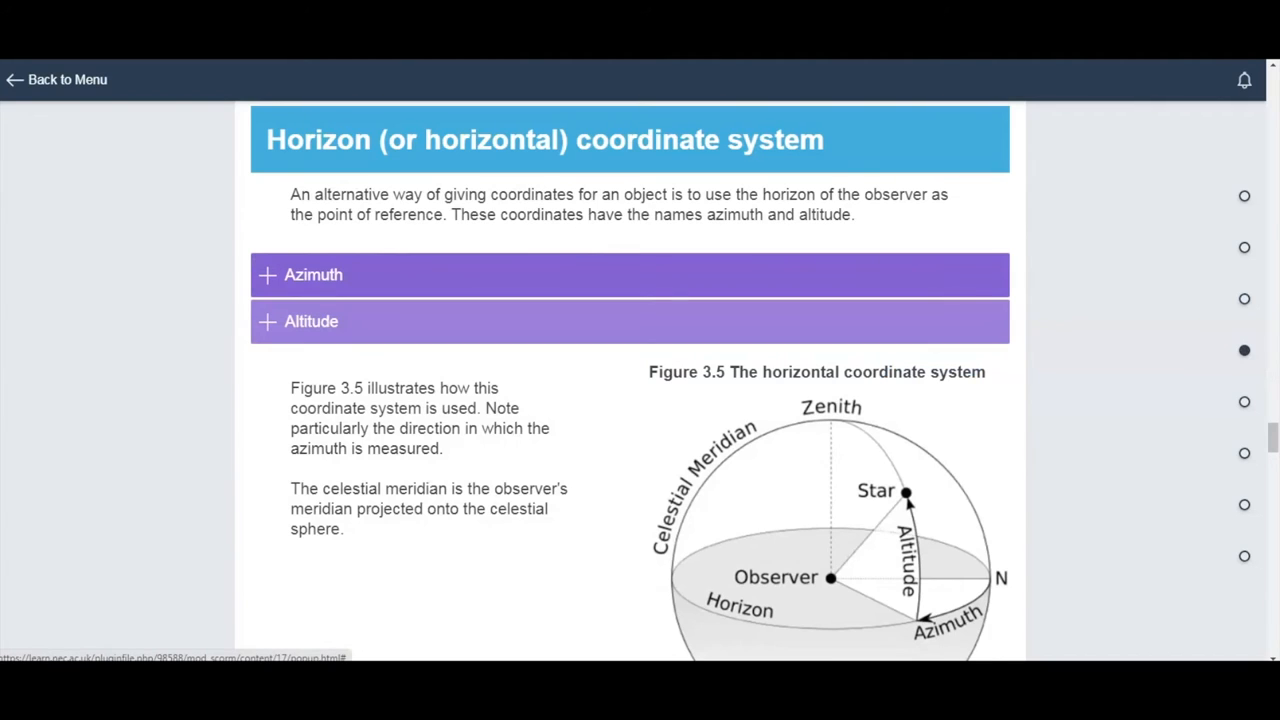
Expand the Azimuth accordion to show its explanation.
left_click(312, 274)
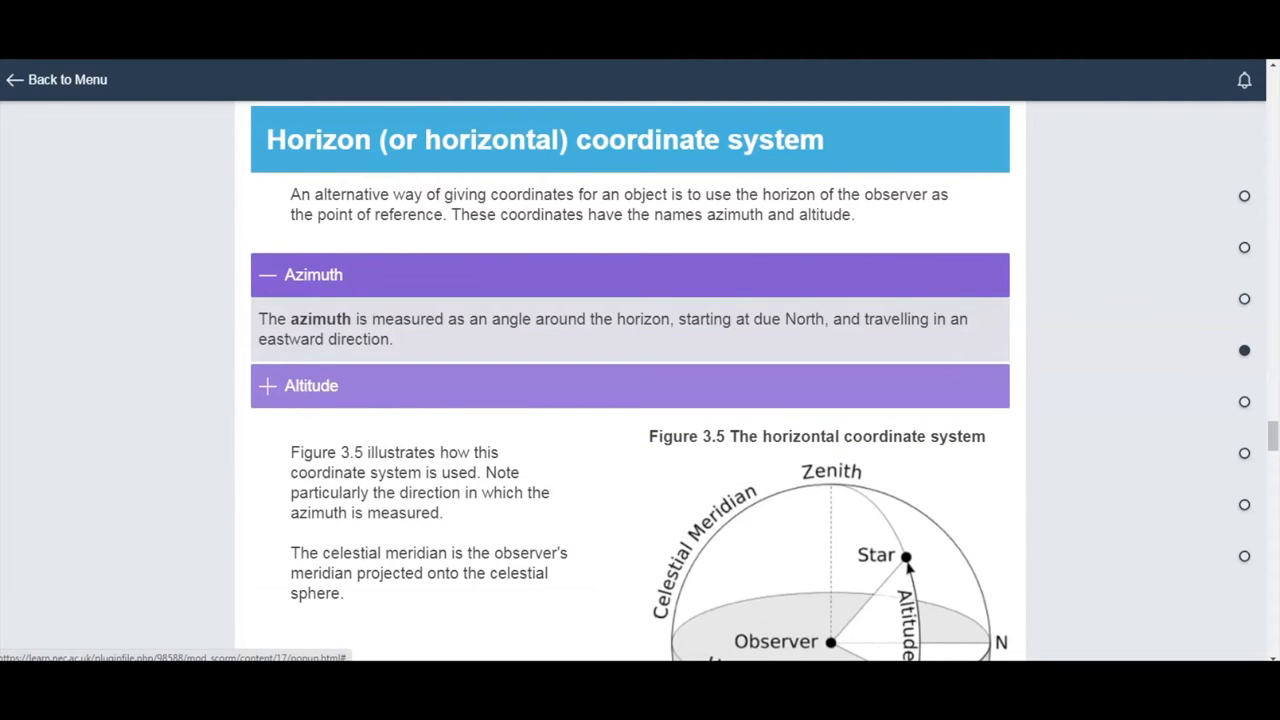
left_click(312, 384)
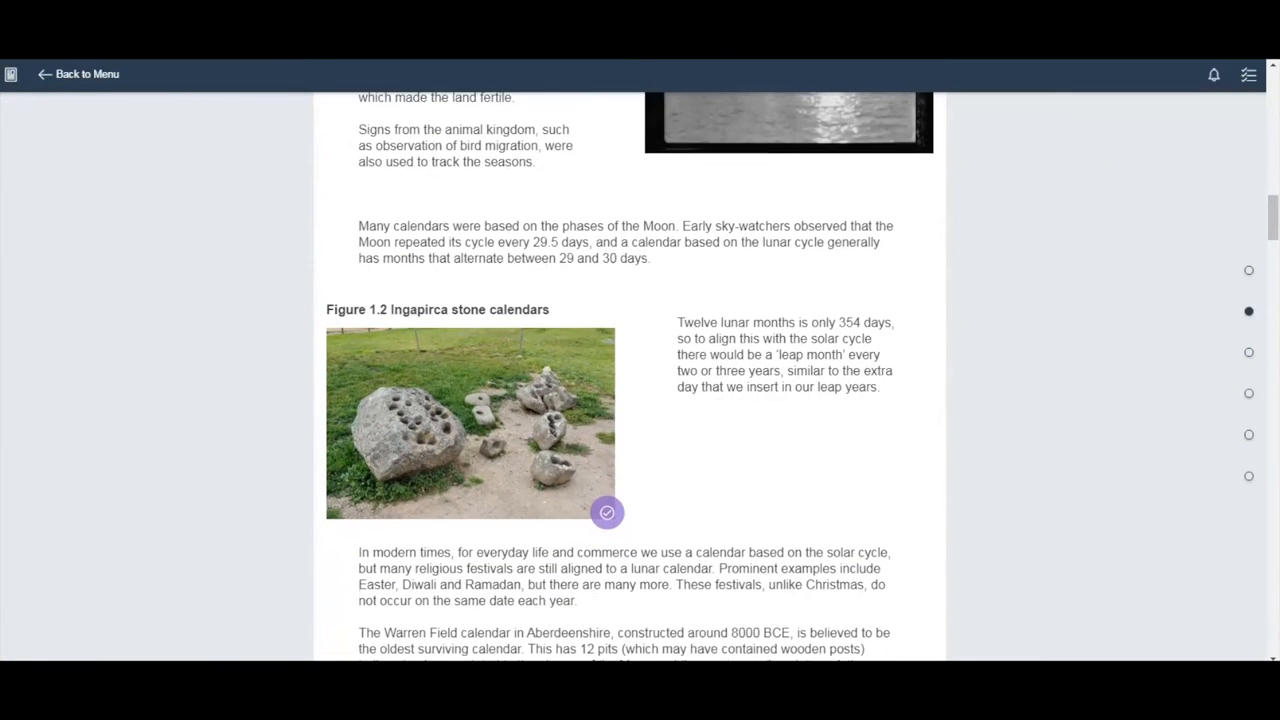
View and close the Figure 1.2 Ingapirca caption, then show the Going further Warren Field note.
scroll("down", 3)
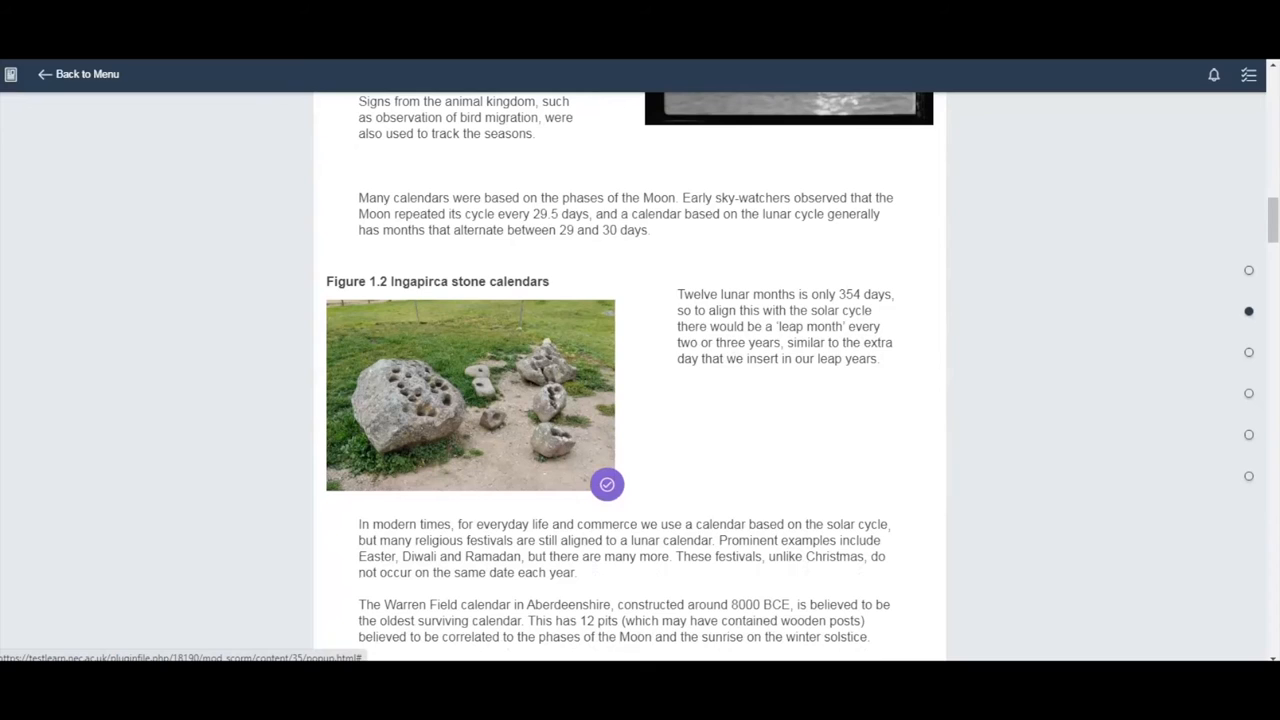
left_click(608, 484)
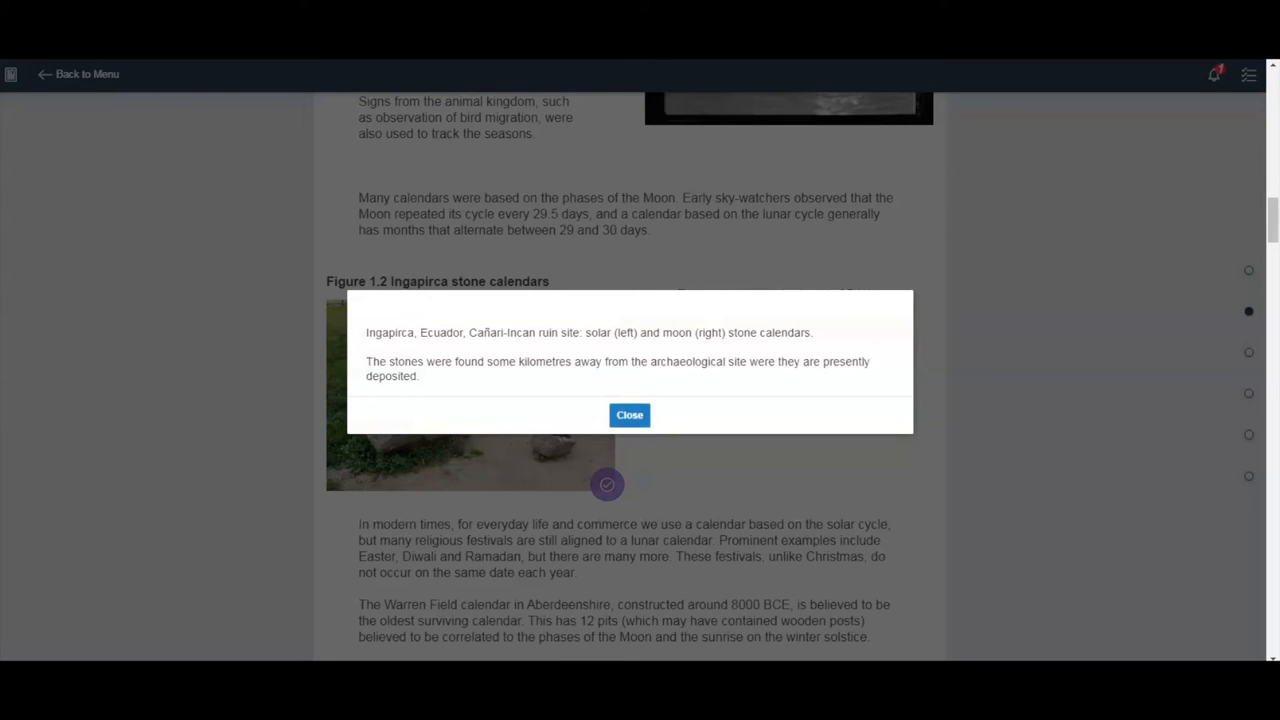
left_click(628, 414)
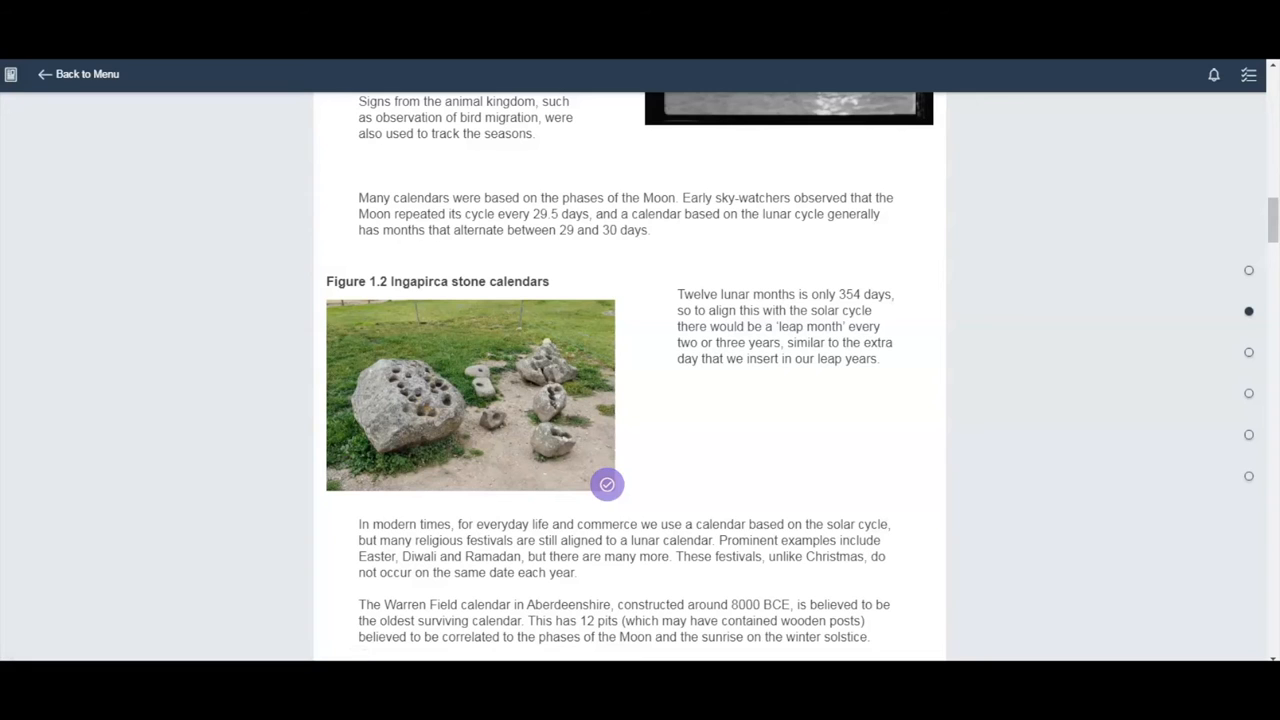
scroll("down", 3)
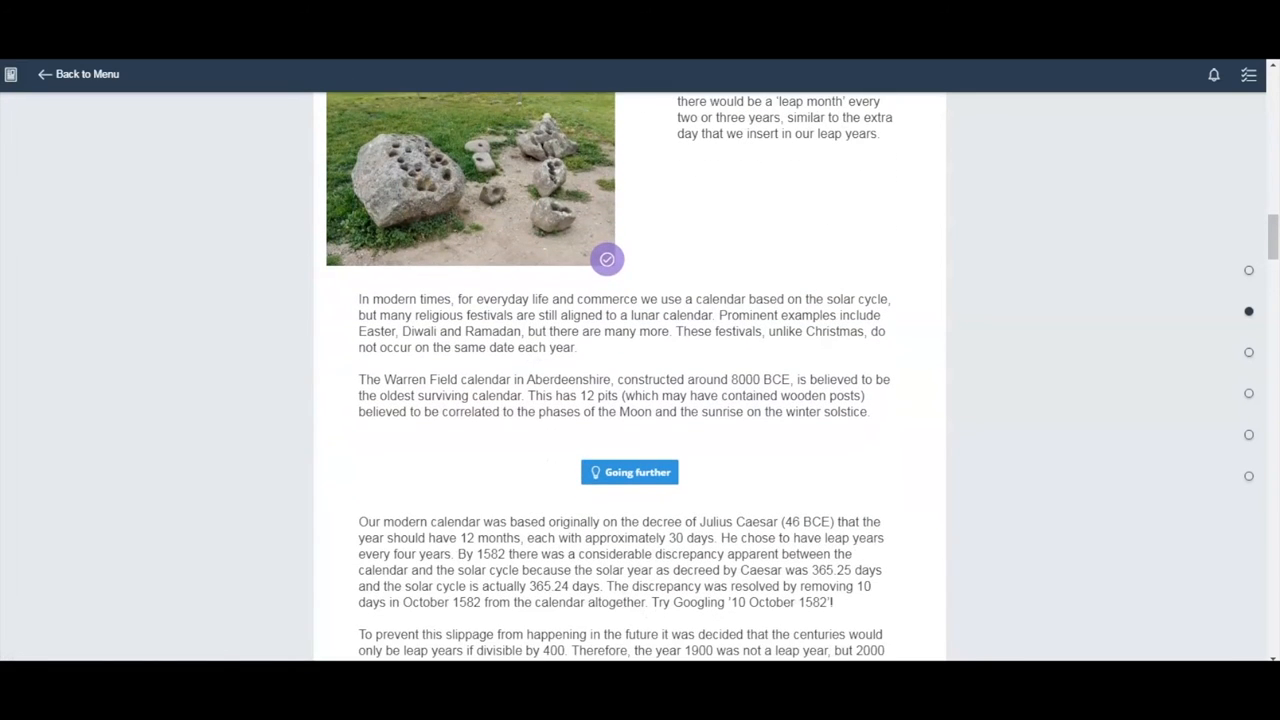
left_click(628, 472)
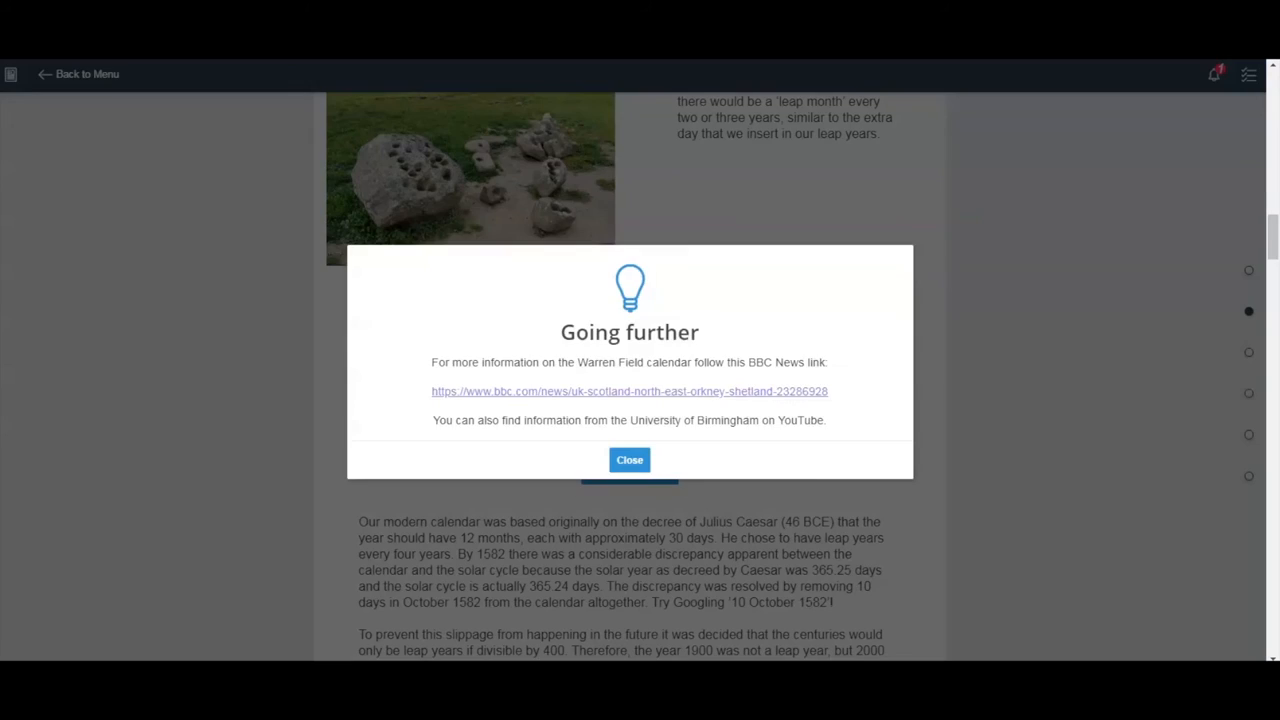
mouse_move(628, 390)
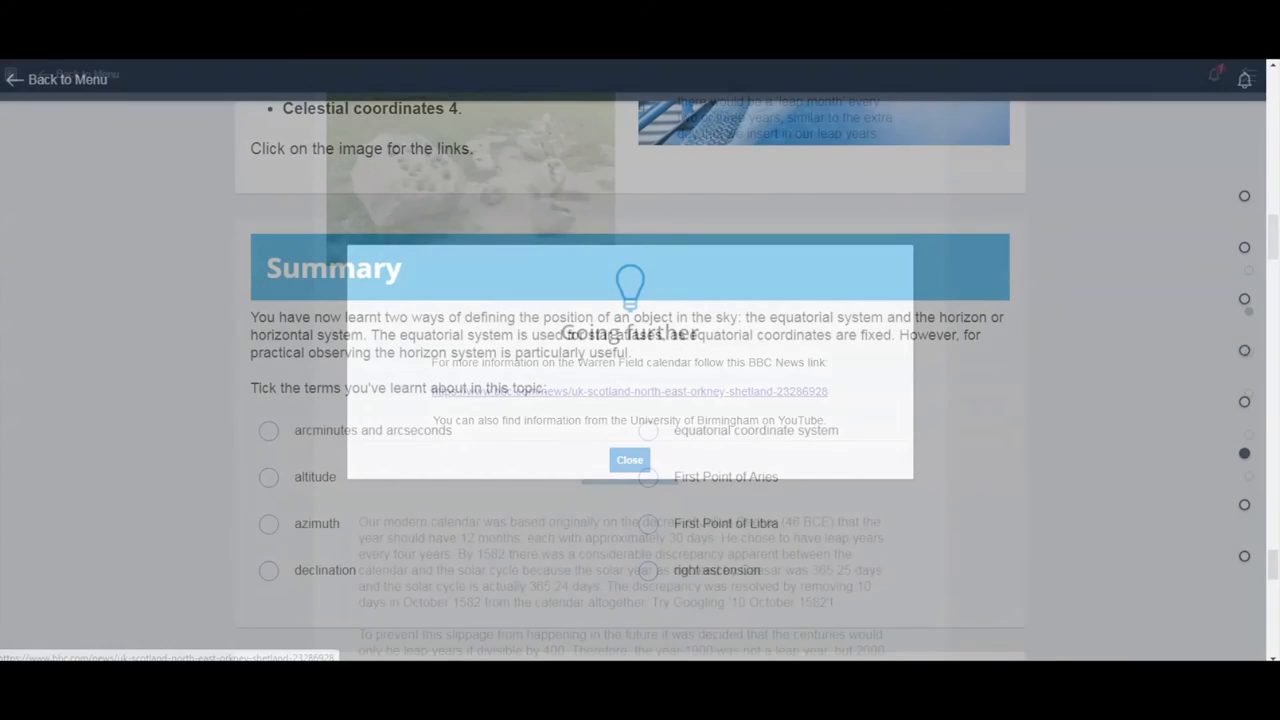
Close the popup and tick right ascension as a learnt summary term.
left_click(628, 458)
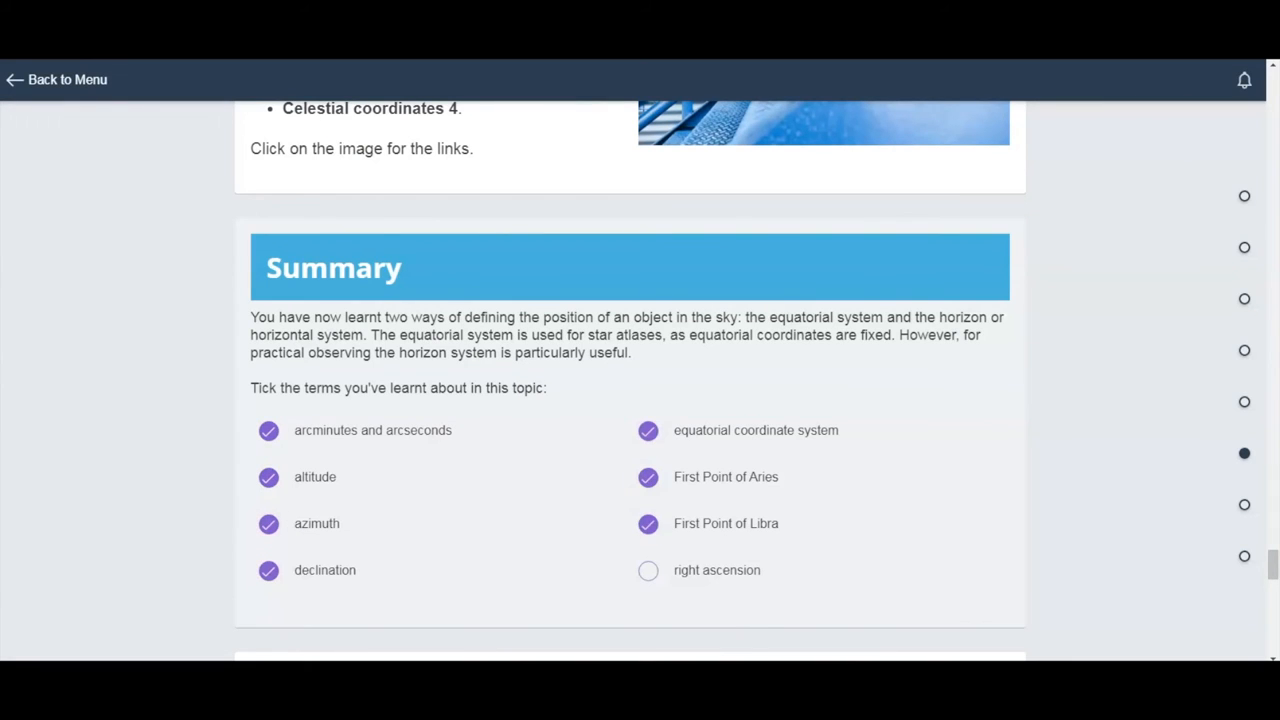
left_click(648, 570)
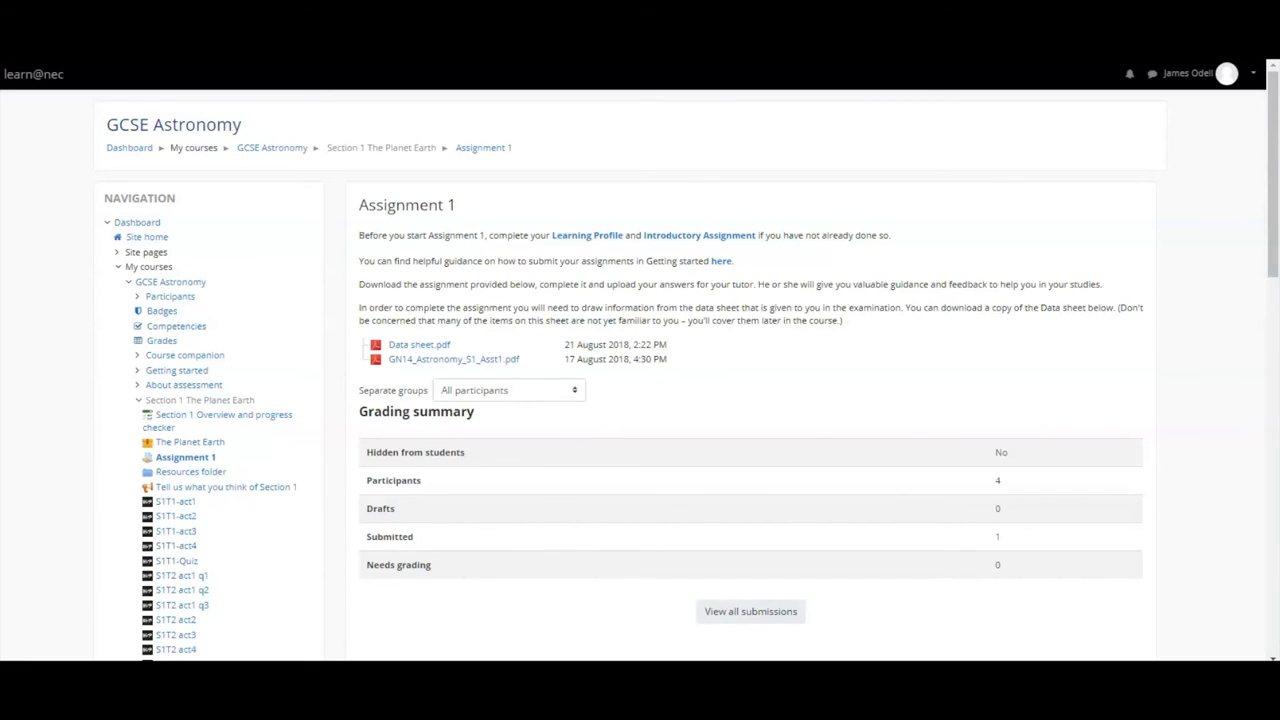
Start an Assignment 1 submission and upload Astronomy - assignment 2.pdf via the file picker.
scroll("down", 3)
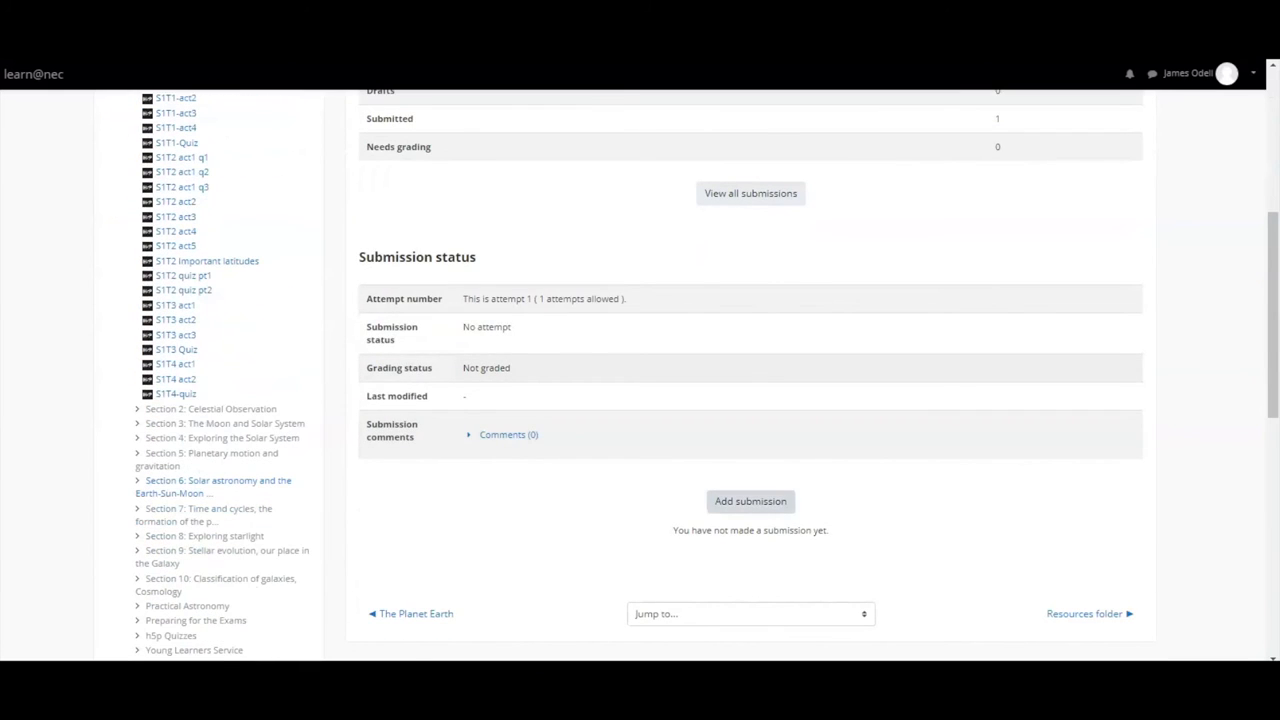
left_click(750, 500)
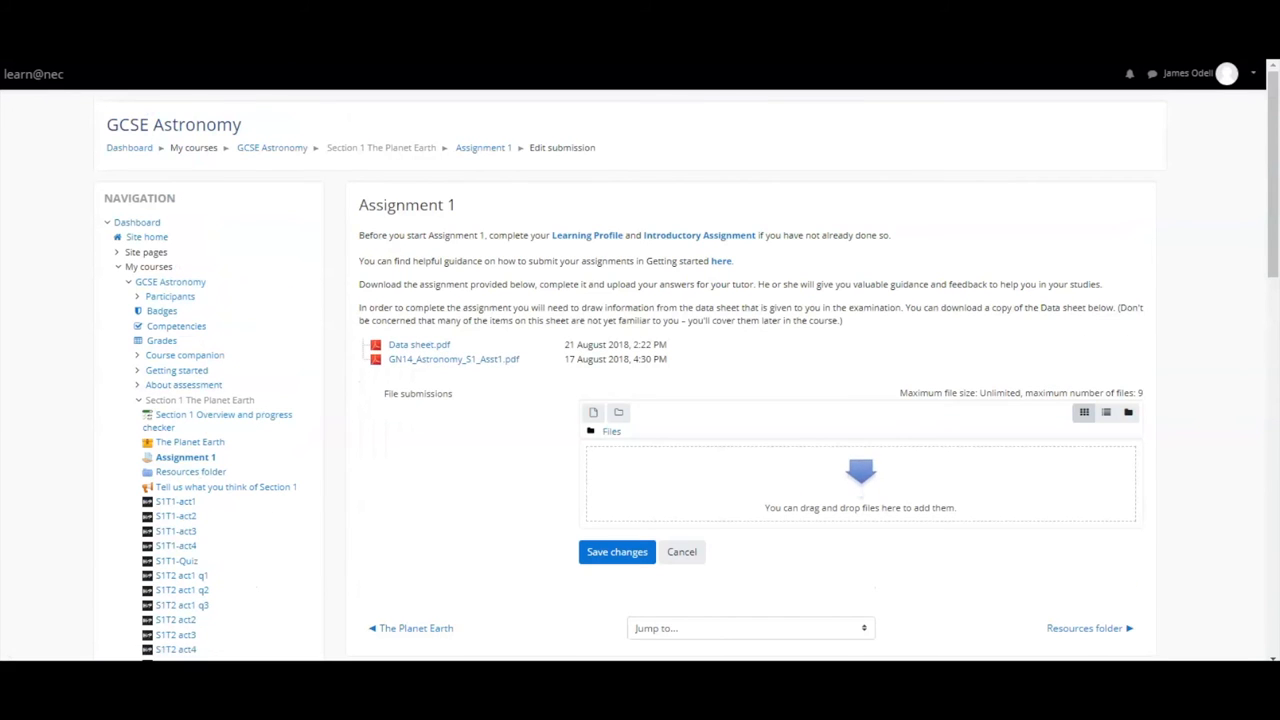
left_click(592, 412)
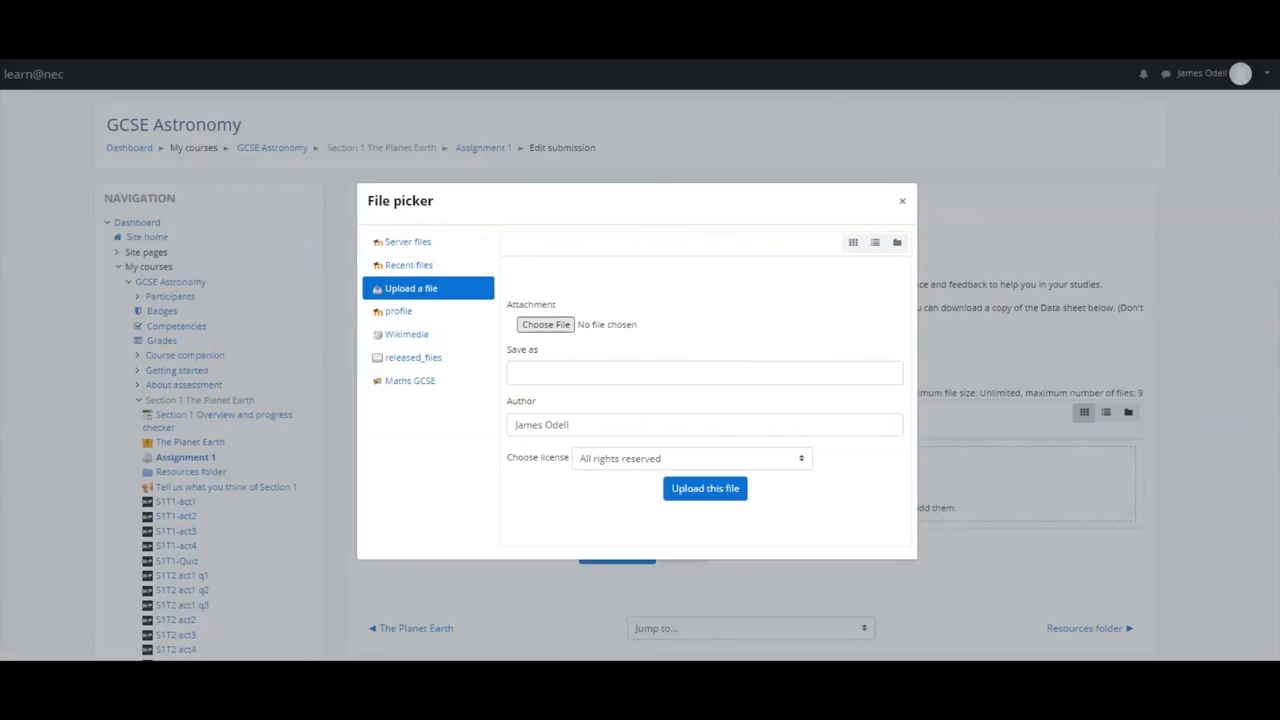
left_click(544, 324)
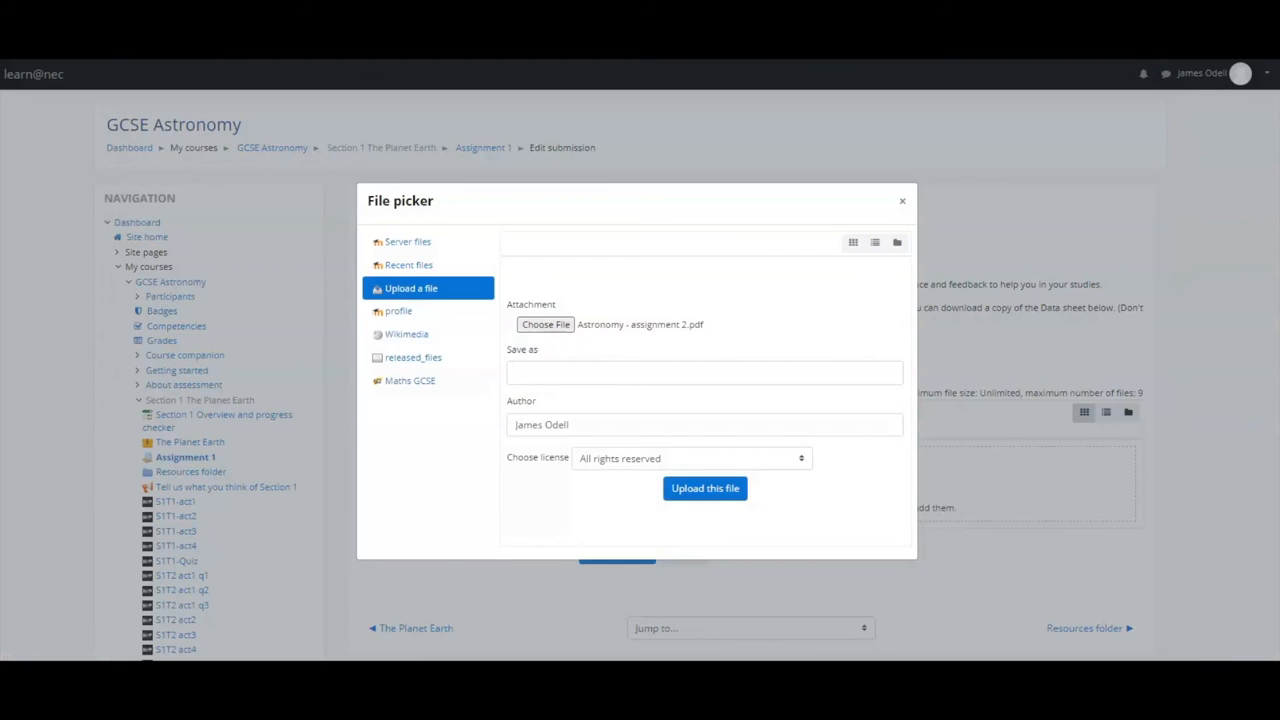
left_click(704, 488)
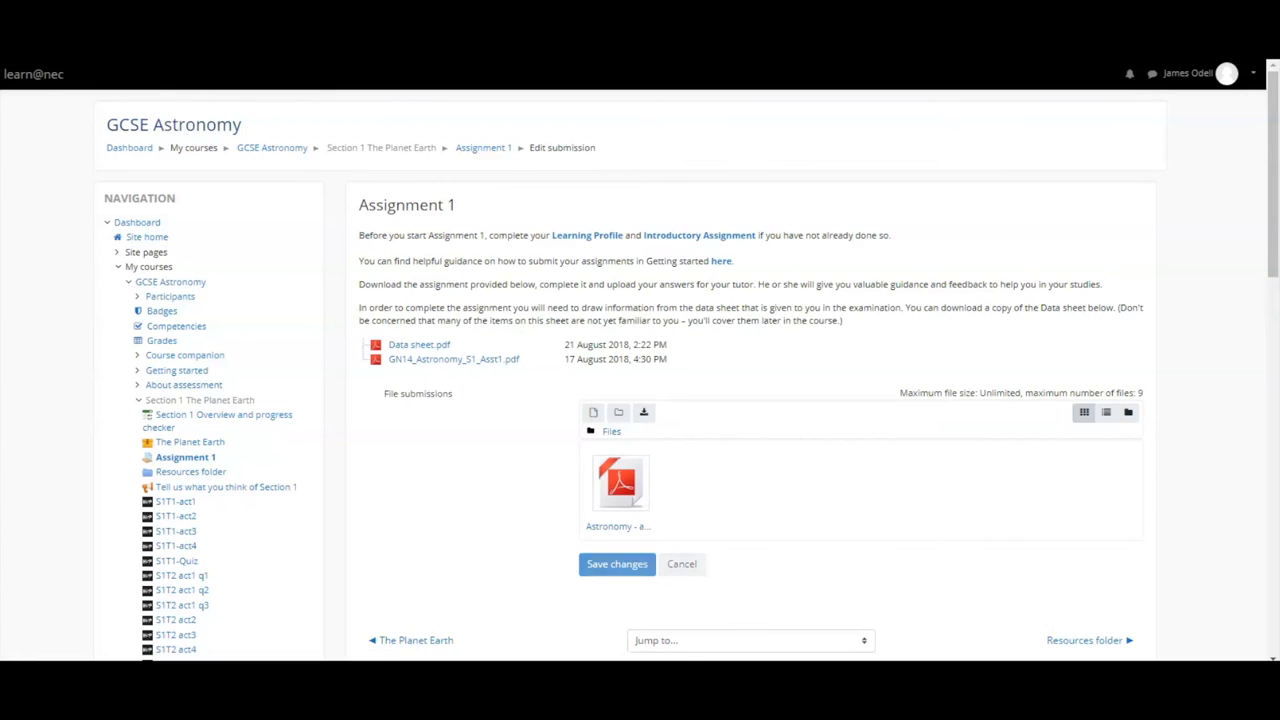
Save the submission, declare it as own work and send it for grading.
left_click(616, 564)
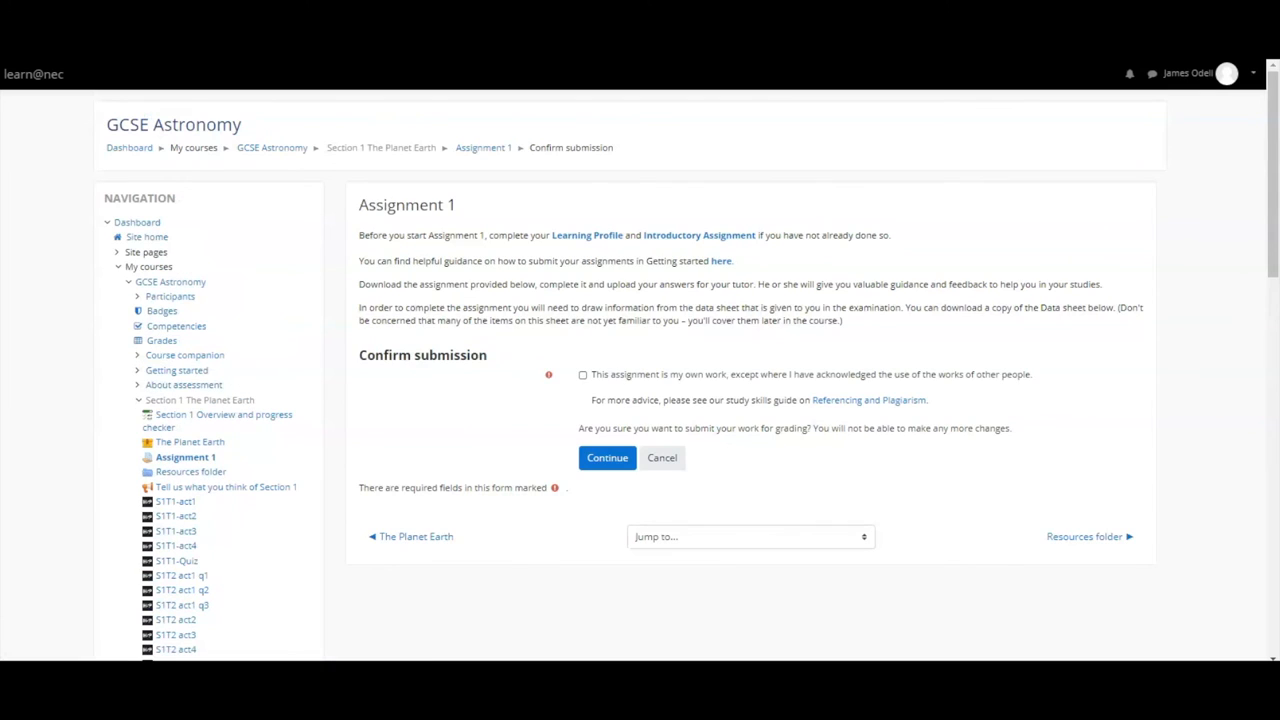
left_click(584, 374)
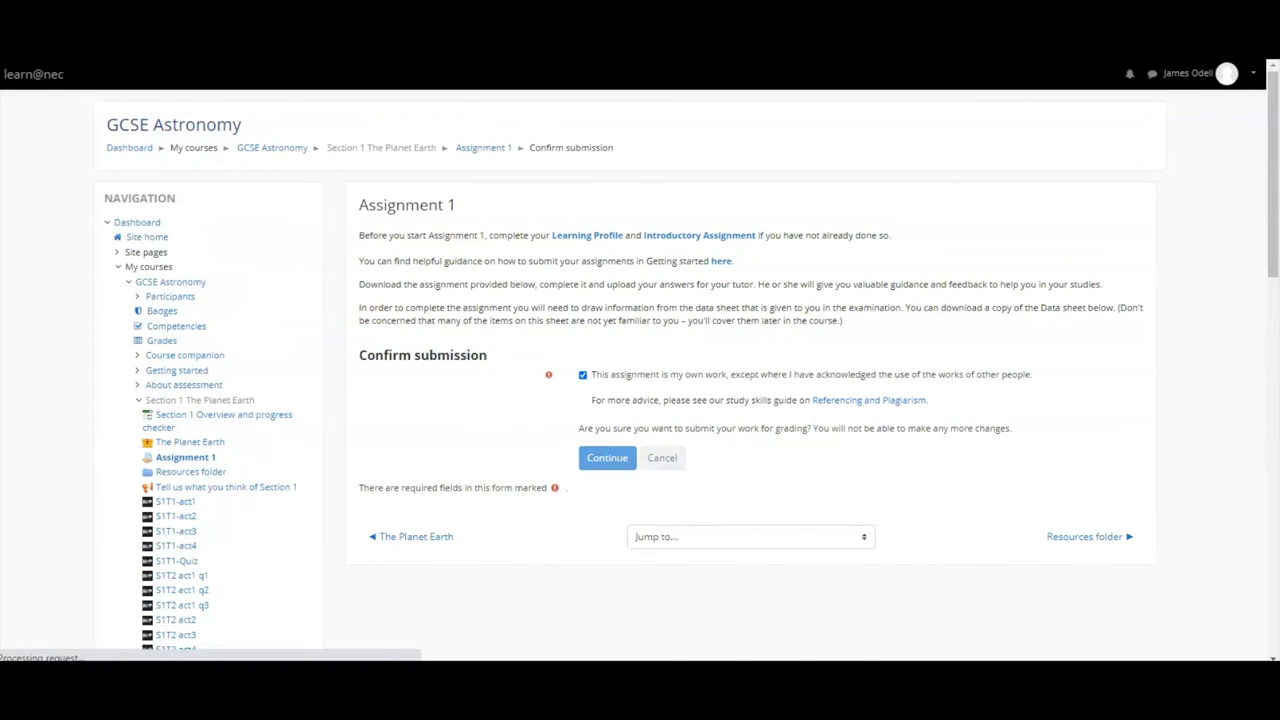
left_click(608, 456)
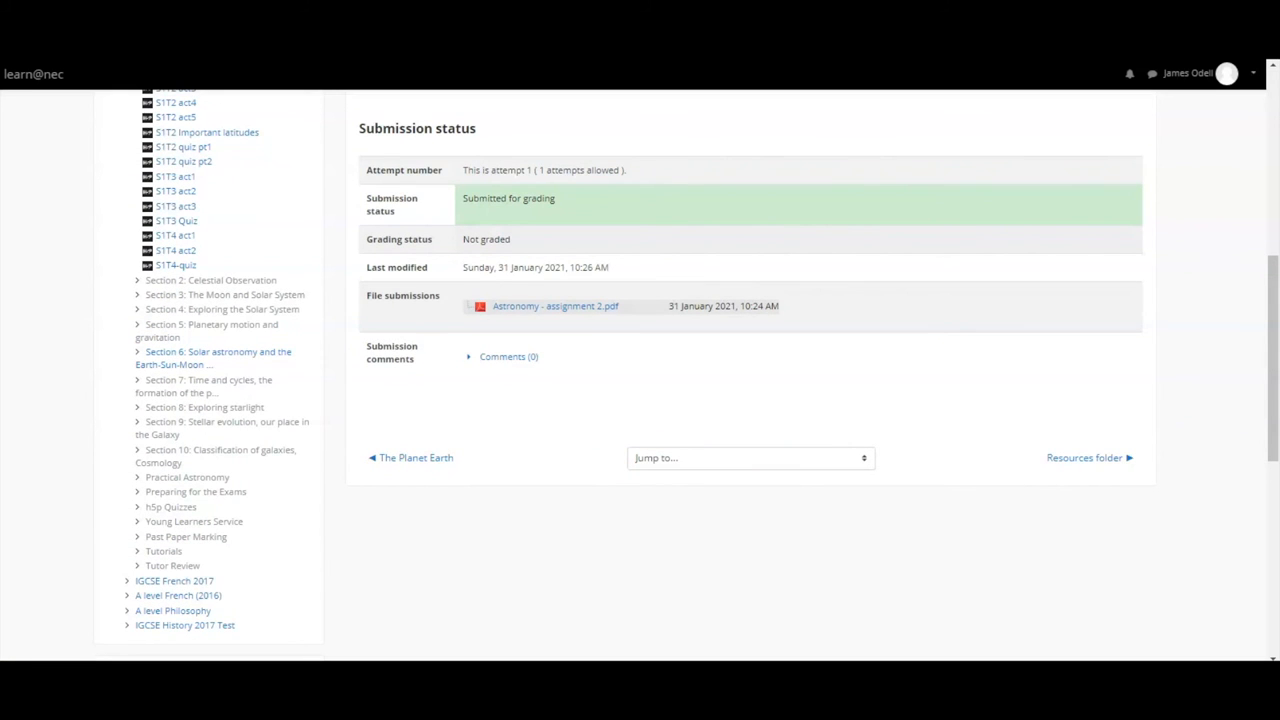